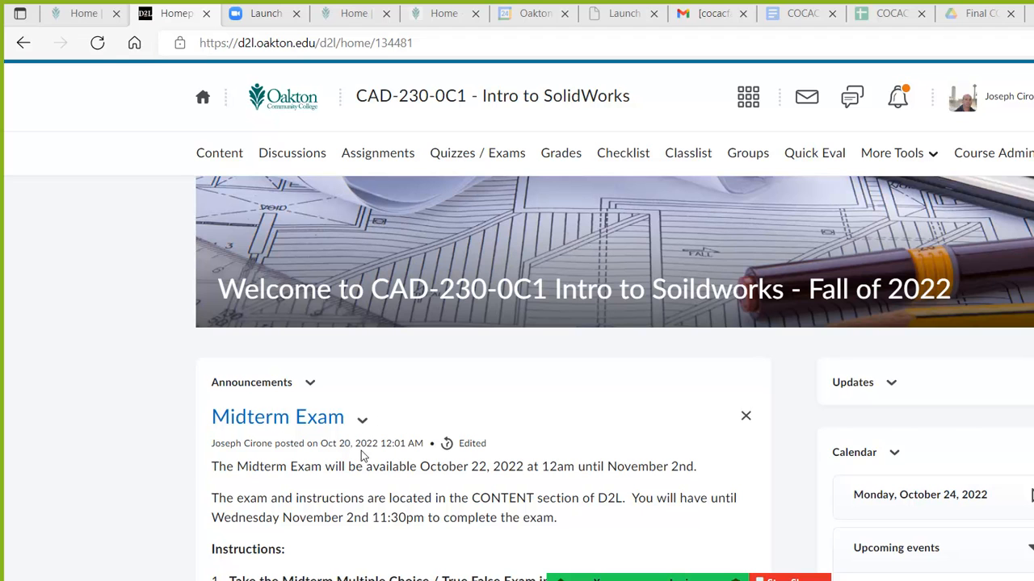
mouse_move(418, 333)
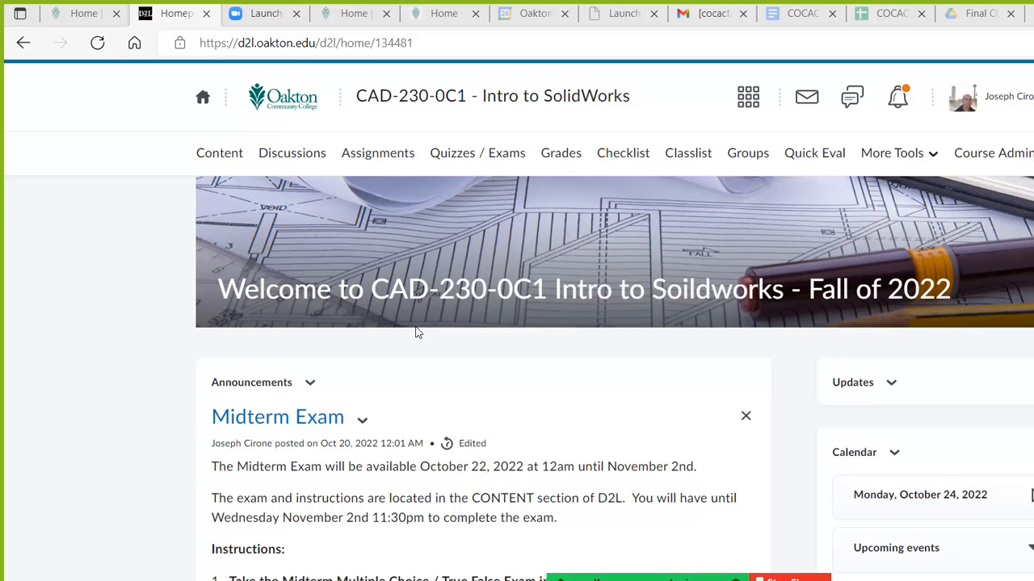
mouse_move(416, 338)
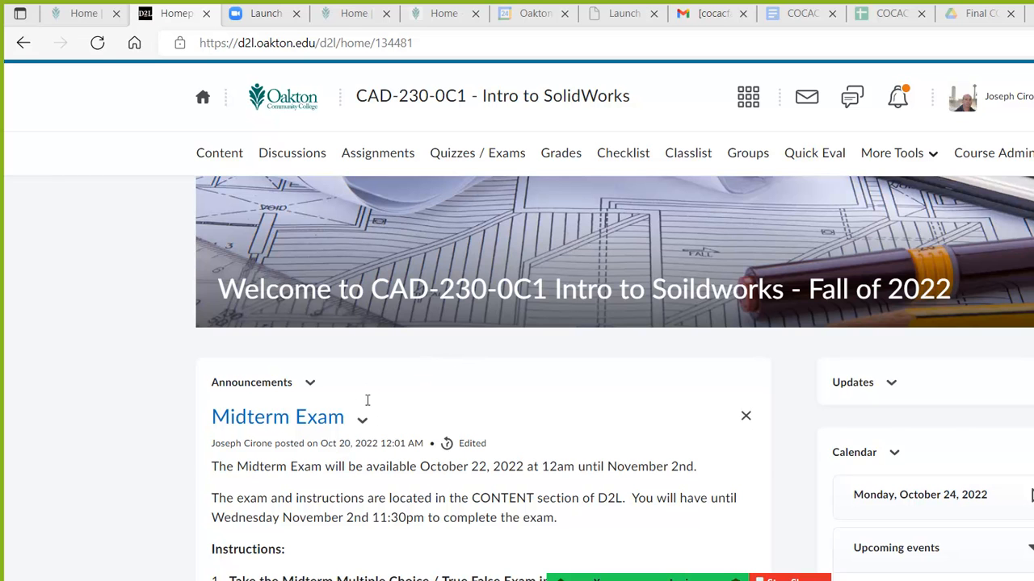
mouse_move(426, 376)
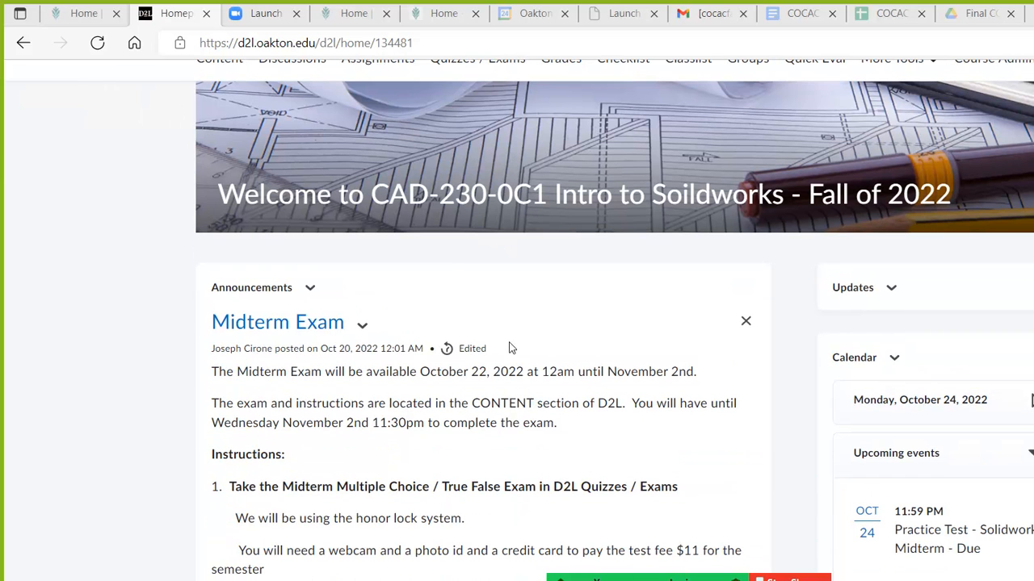
mouse_move(395, 310)
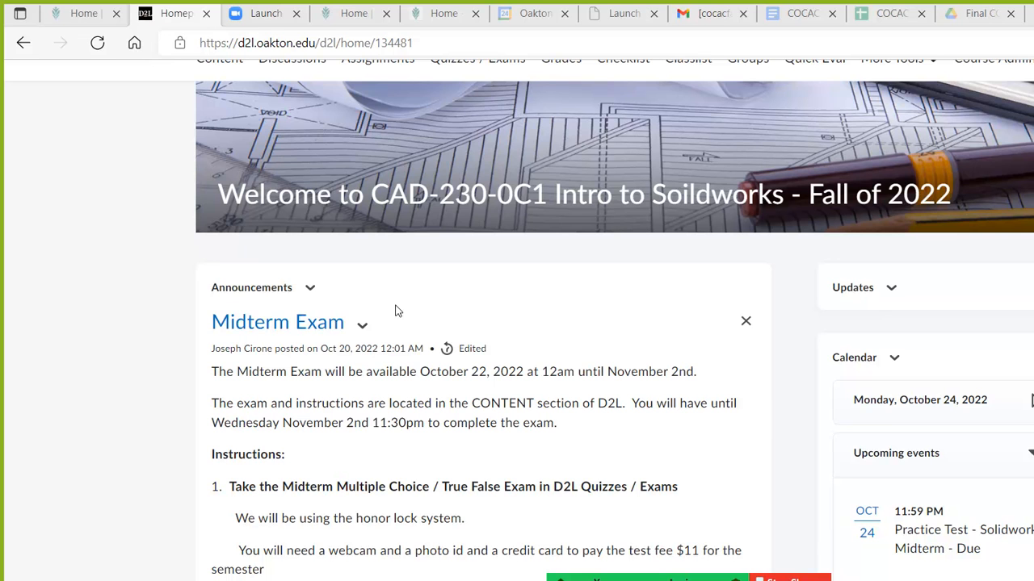
mouse_move(455, 313)
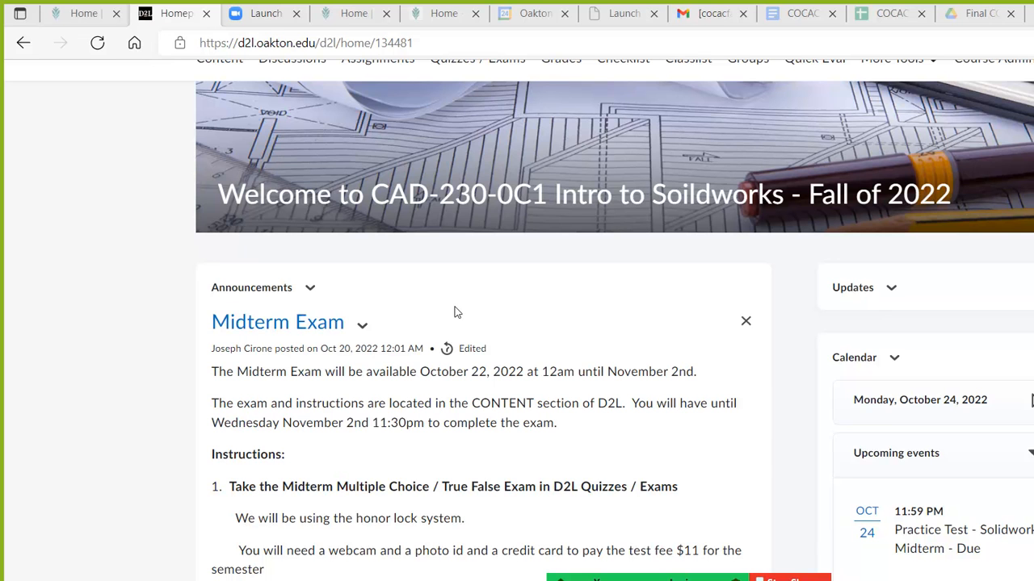
mouse_move(541, 310)
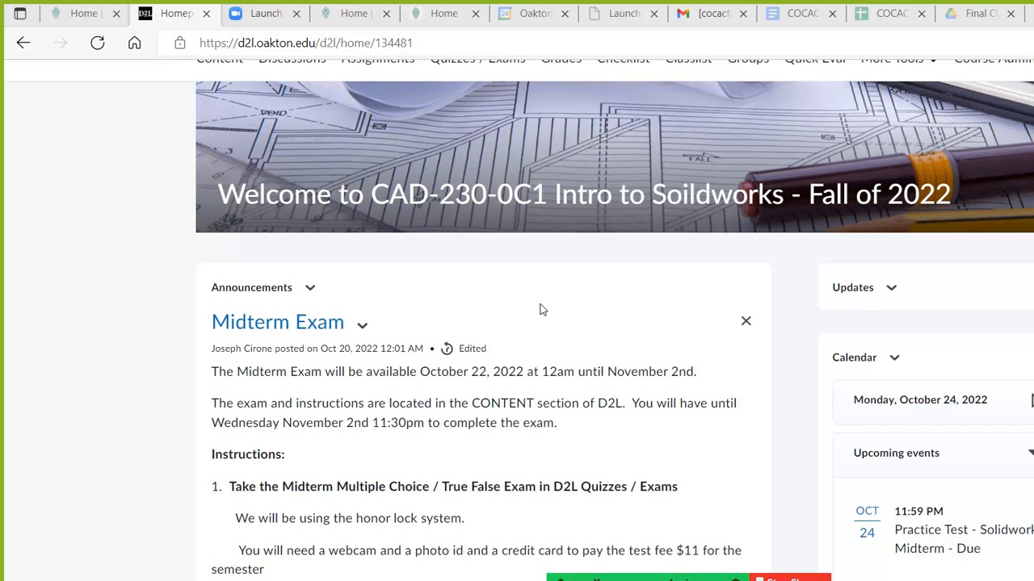
mouse_move(553, 310)
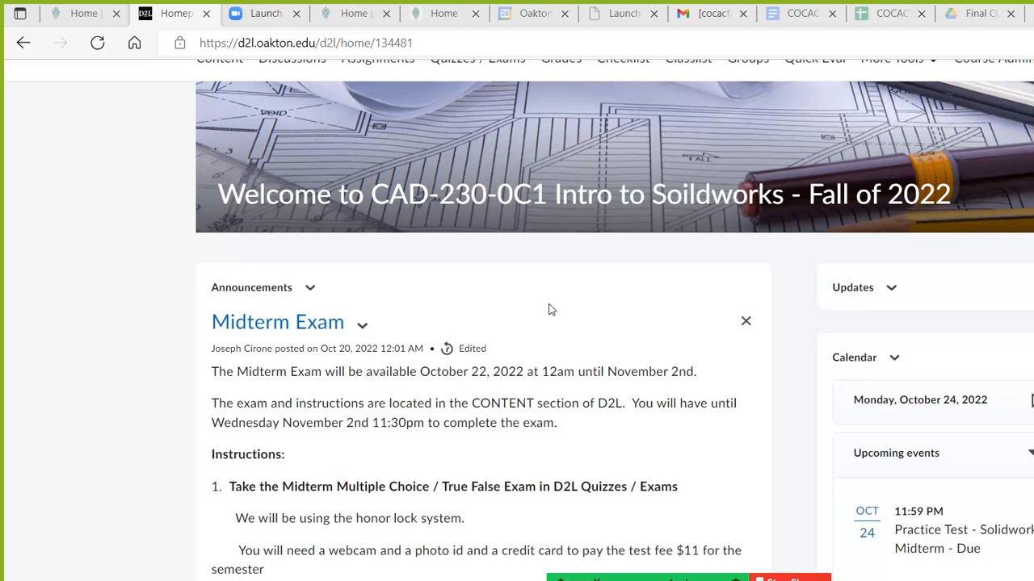
mouse_move(970, 577)
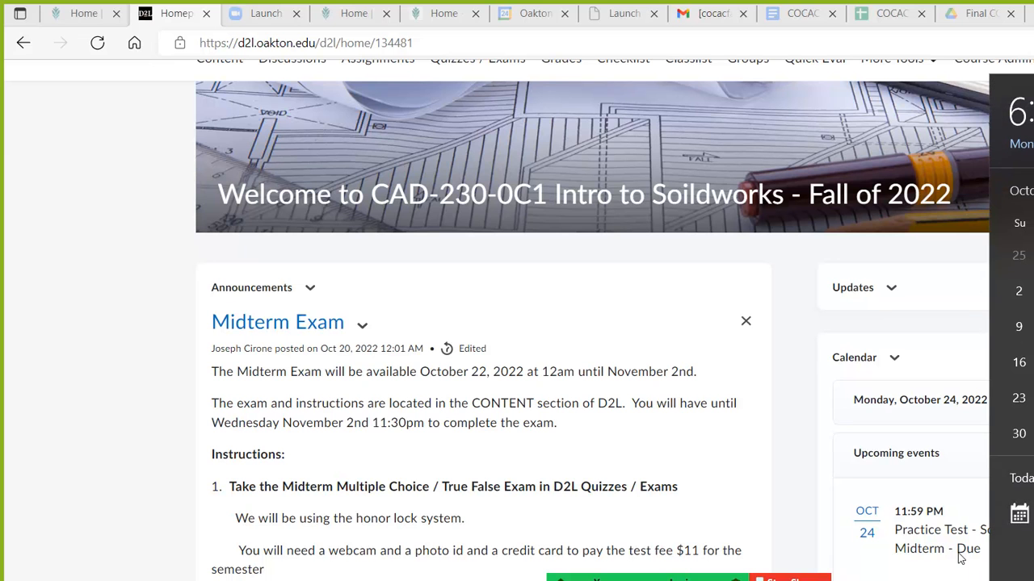
mouse_move(859, 358)
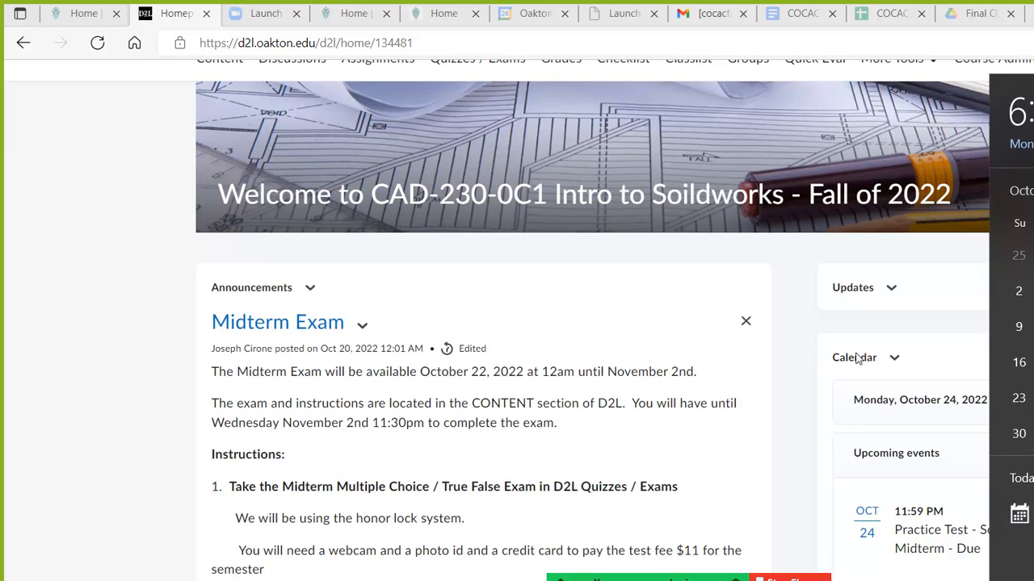
mouse_move(864, 362)
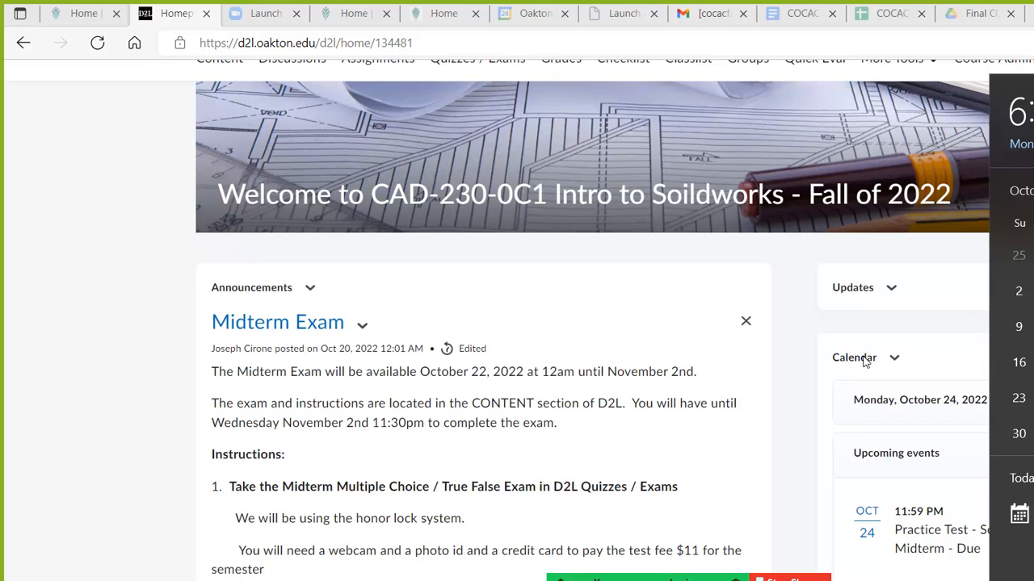
mouse_move(907, 362)
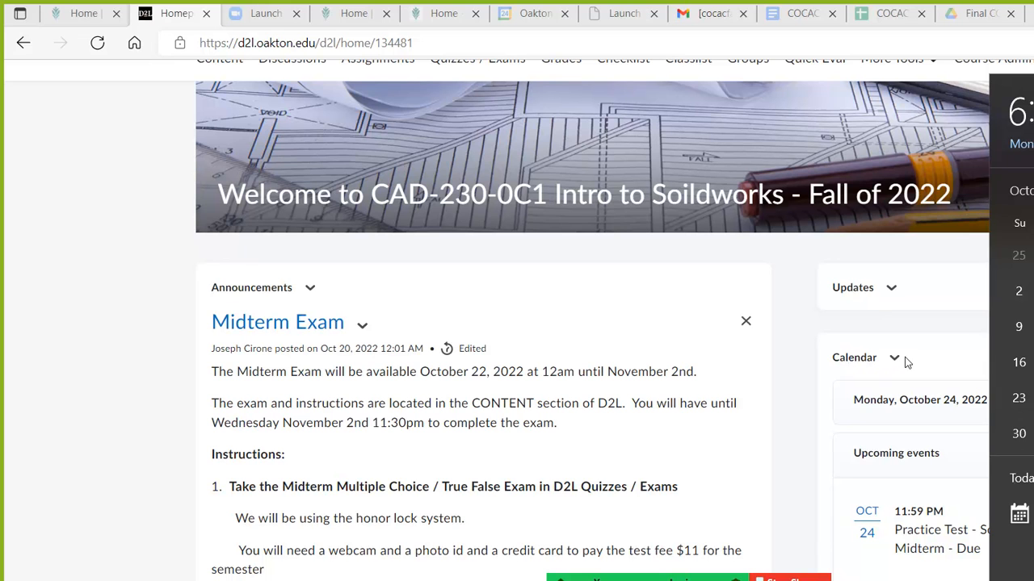
mouse_move(911, 362)
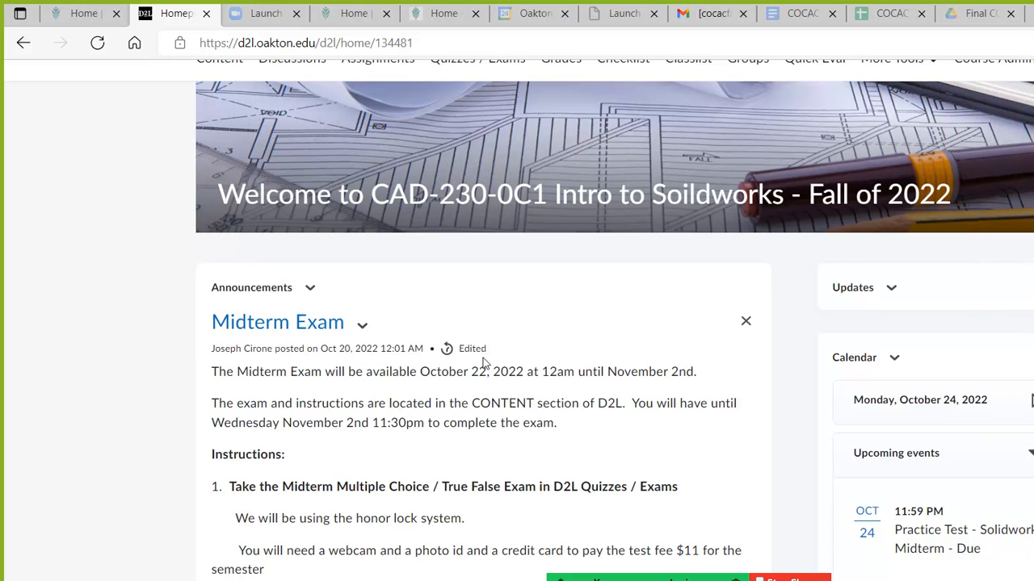
- Go to Quizzes / Exams and look through the Manage Quizzes list
scroll("down", 3)
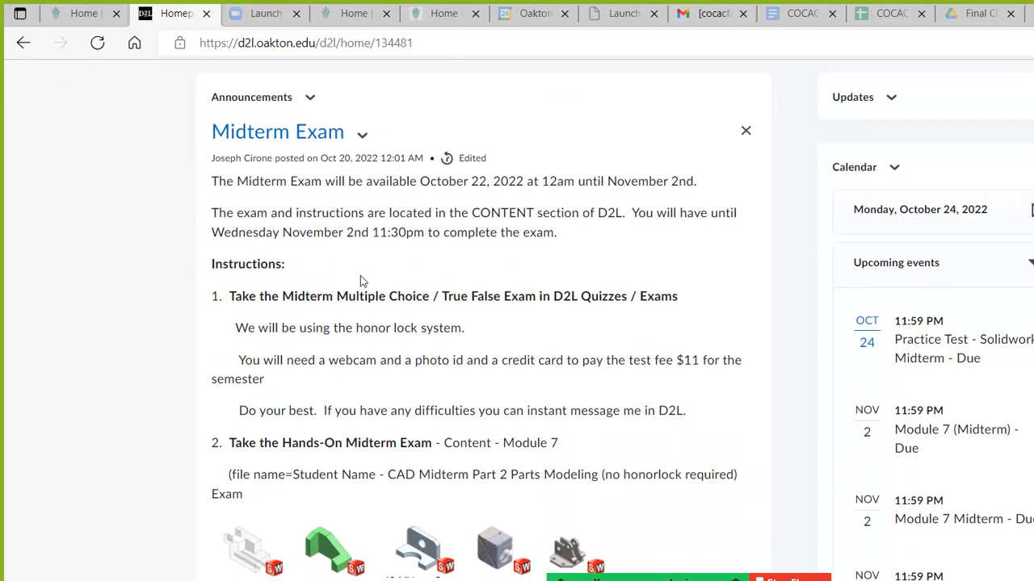
mouse_move(339, 273)
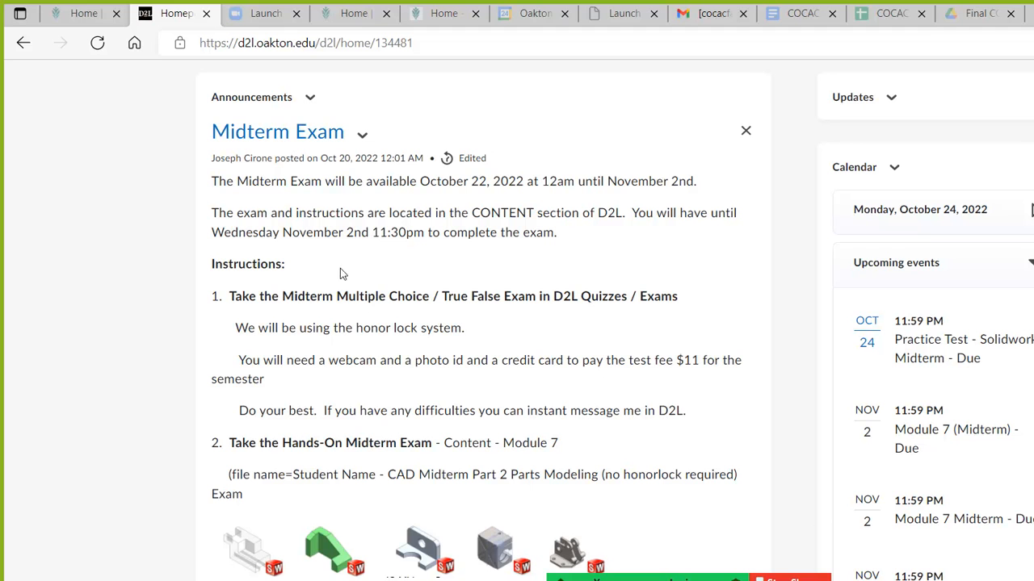
mouse_move(365, 268)
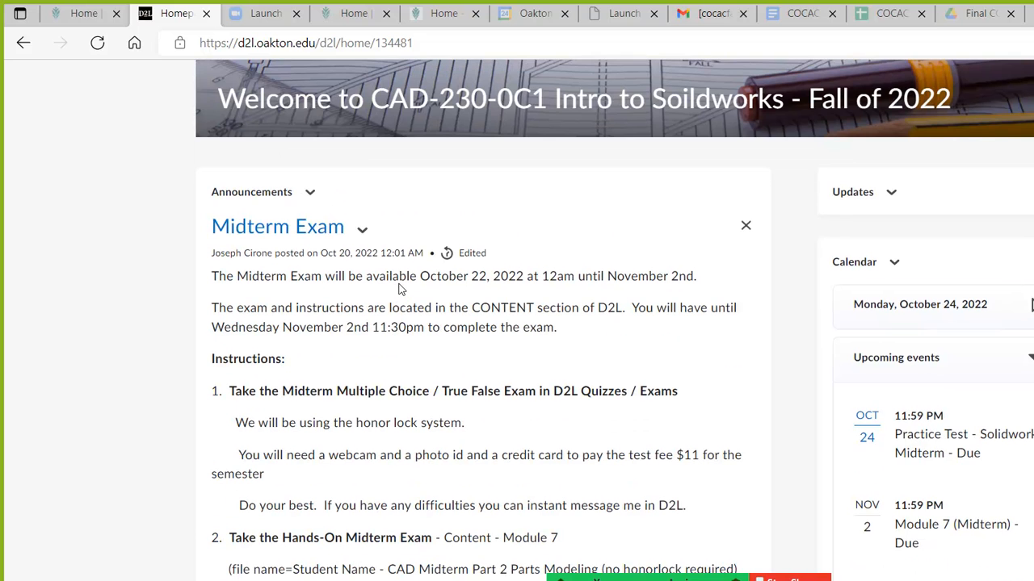
scroll("up", 3)
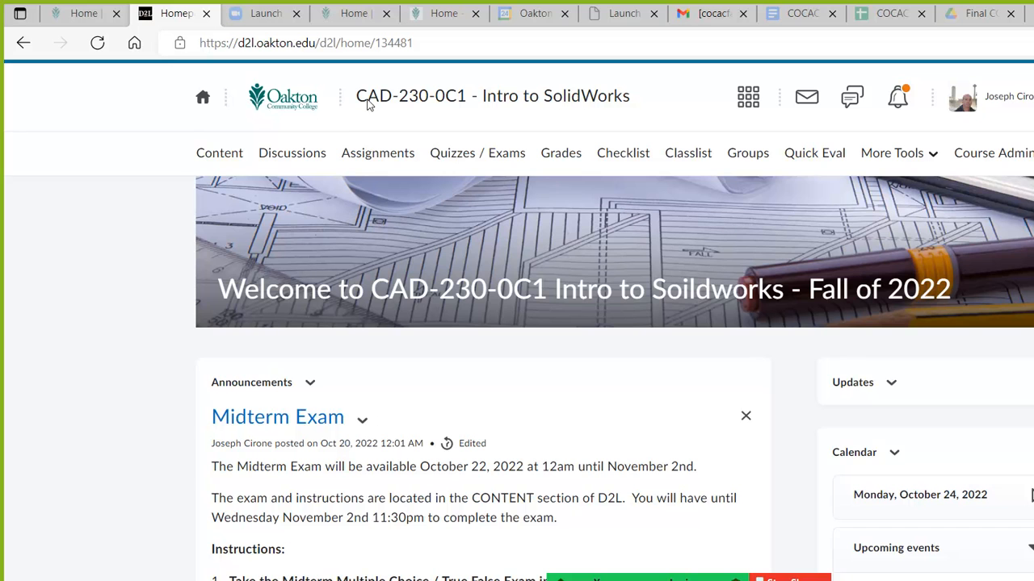
left_click(478, 152)
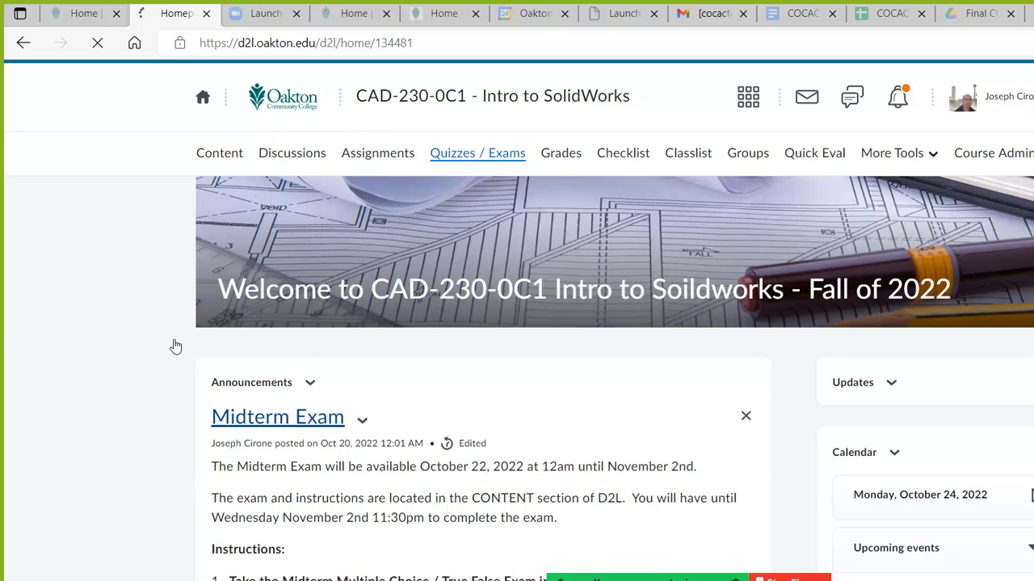
left_click(479, 152)
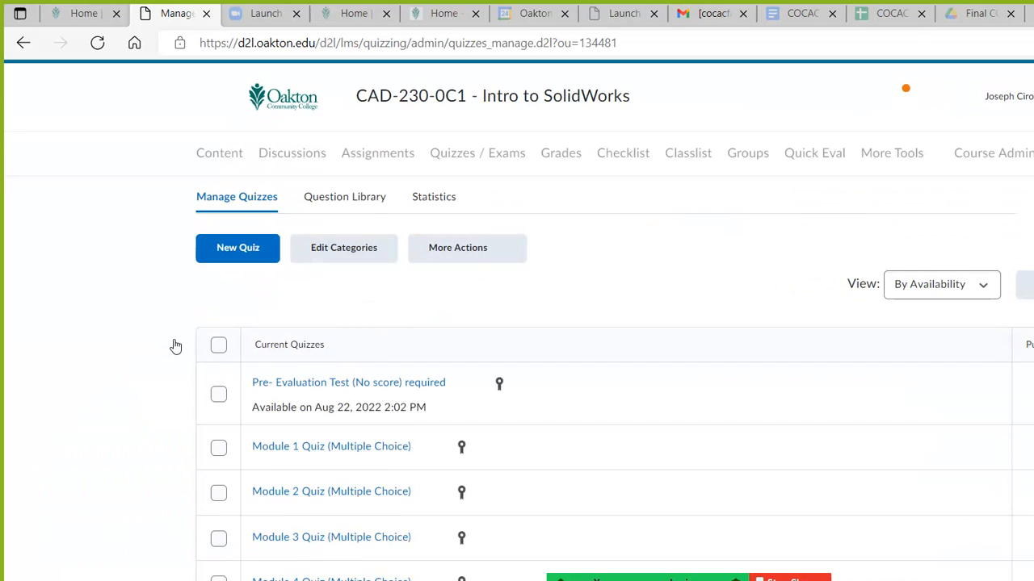
scroll("down", 3)
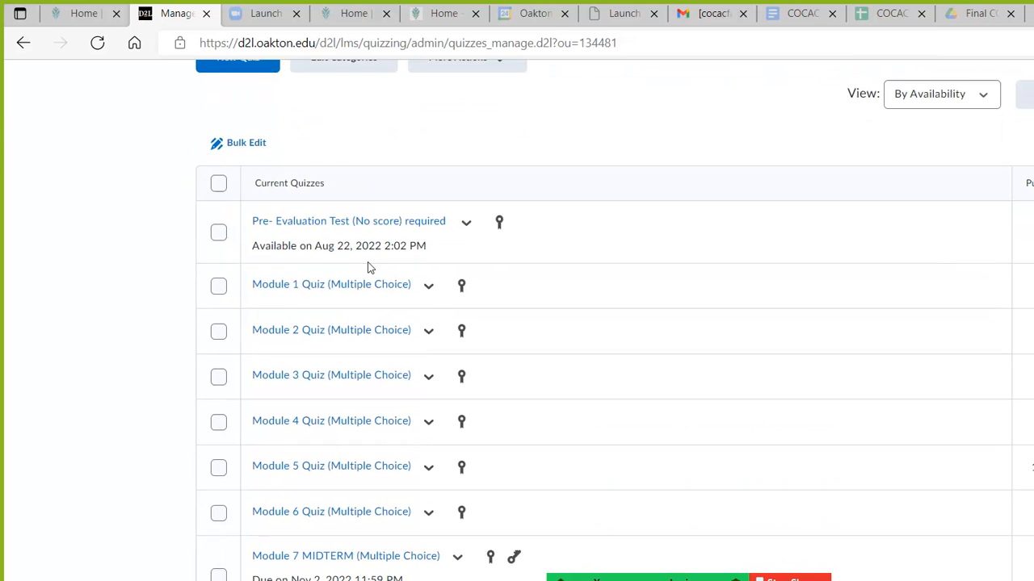
scroll("down", 3)
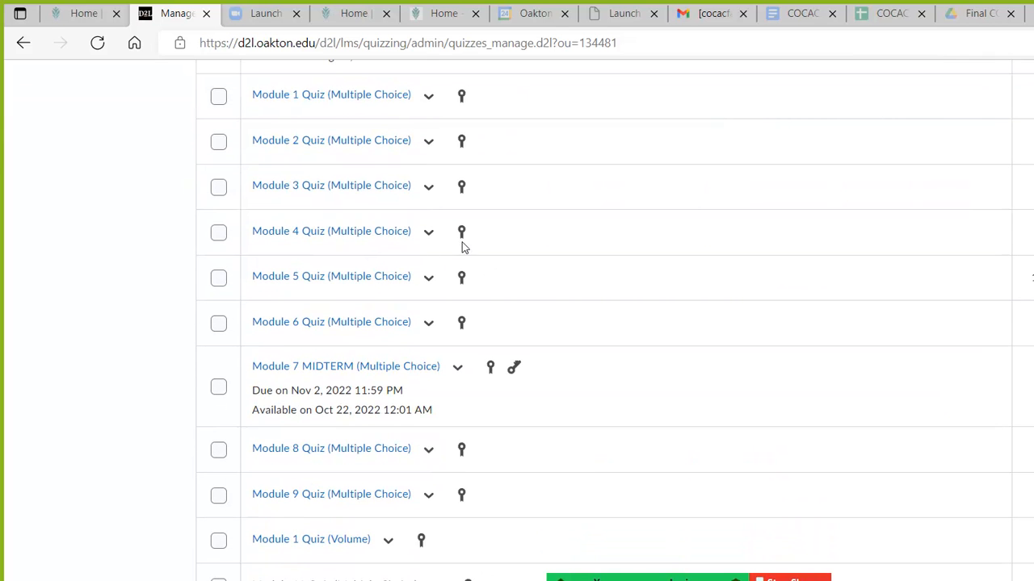
scroll("down", 3)
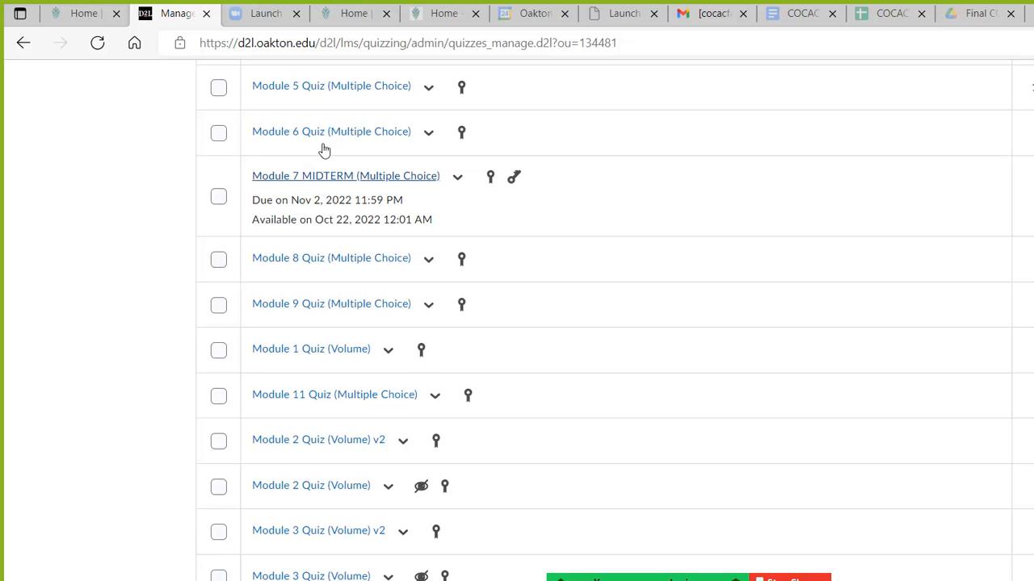
mouse_move(345, 174)
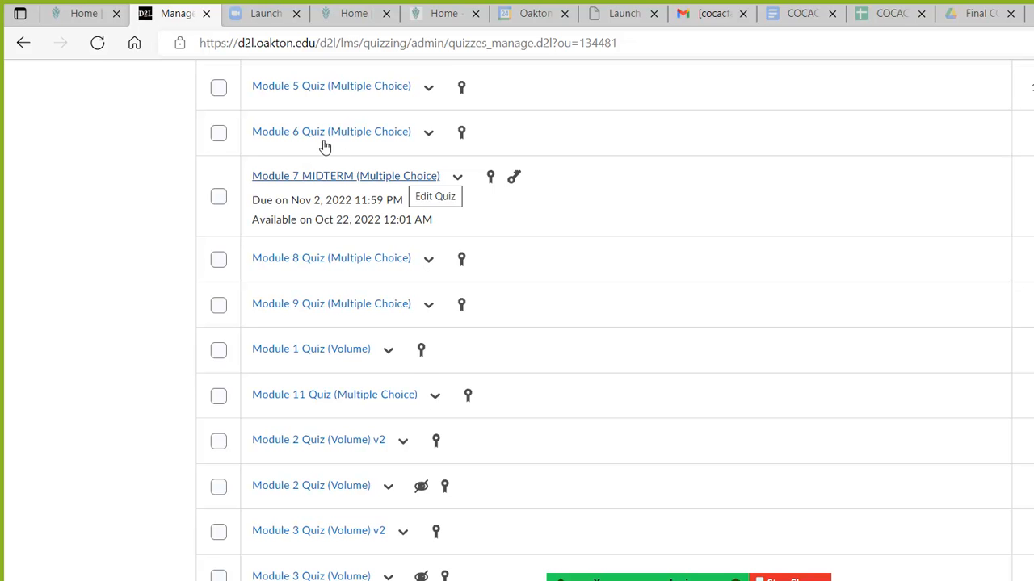
- Open the Module 7 MIDTERM (Multiple Choice) quiz in the editor, due 11/2/2022
left_click(435, 197)
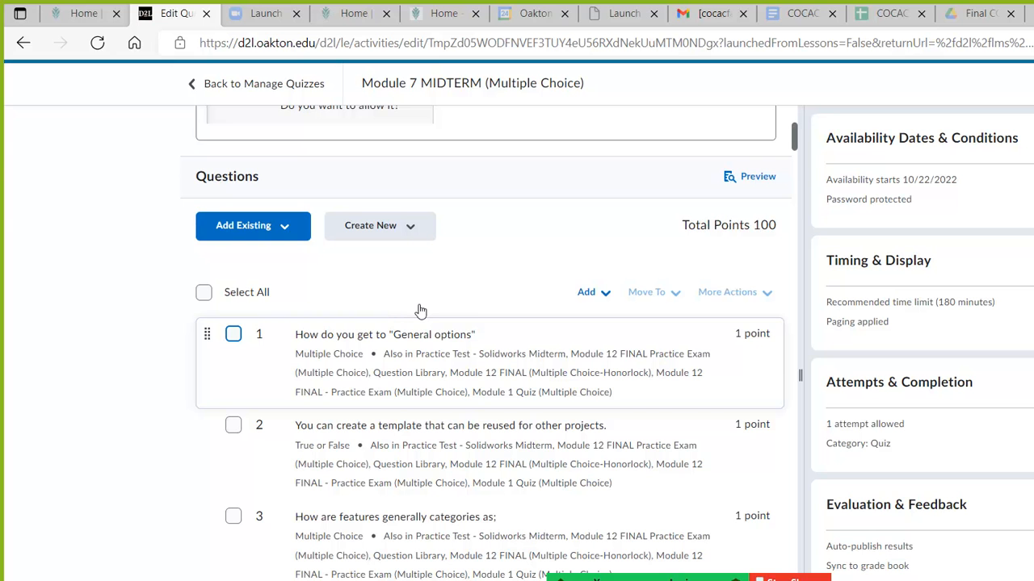
scroll("down", 3)
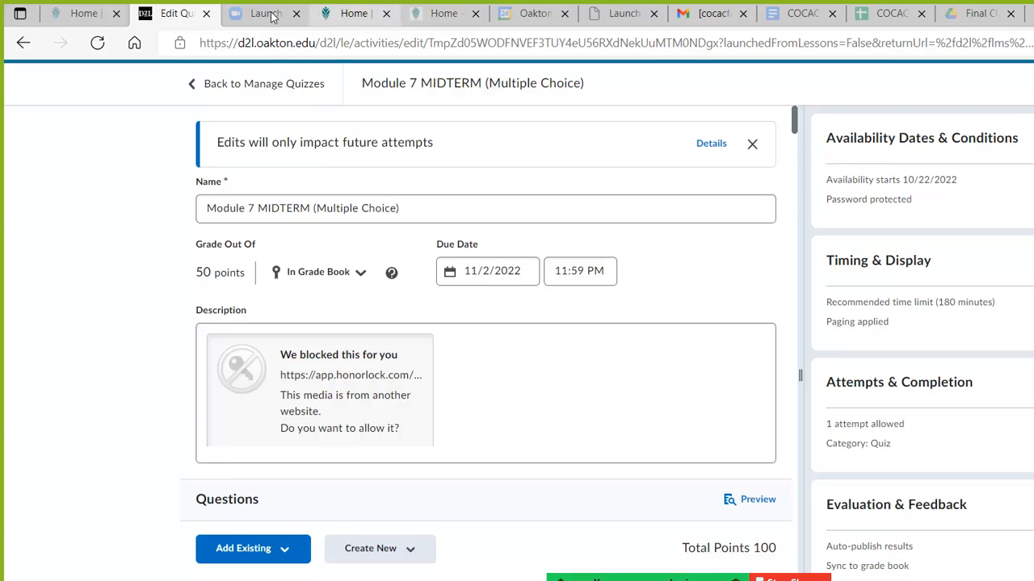
- Visit the Honorlock website in another tab, then return to the Module 7 MIDTERM quiz editor
left_click(354, 13)
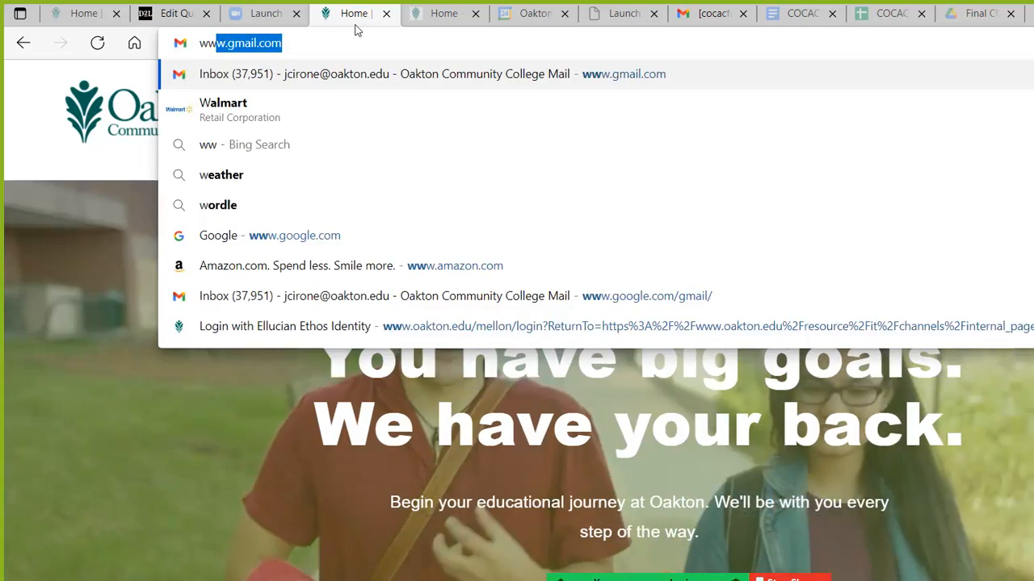
type("www.hono")
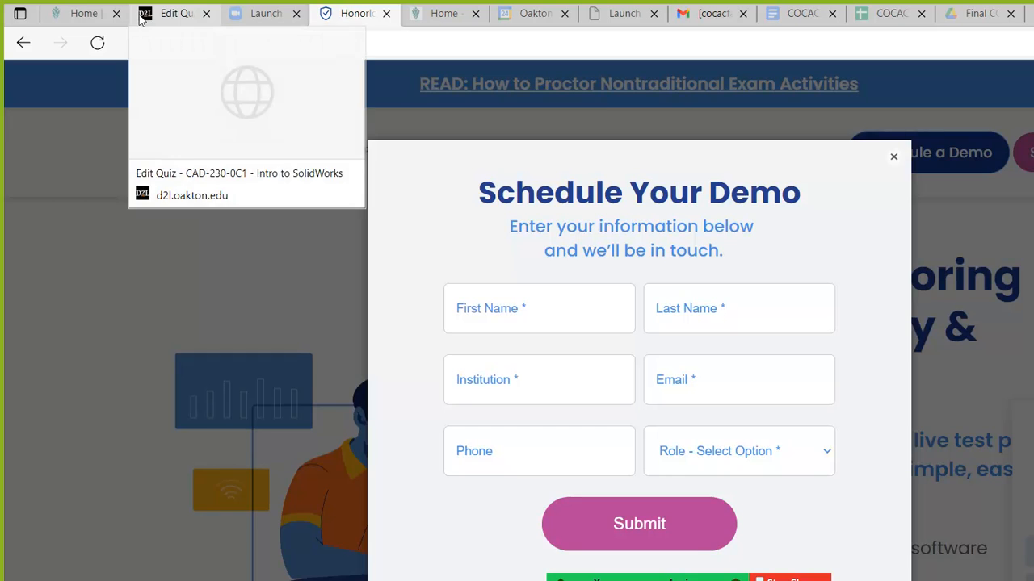
left_click(174, 13)
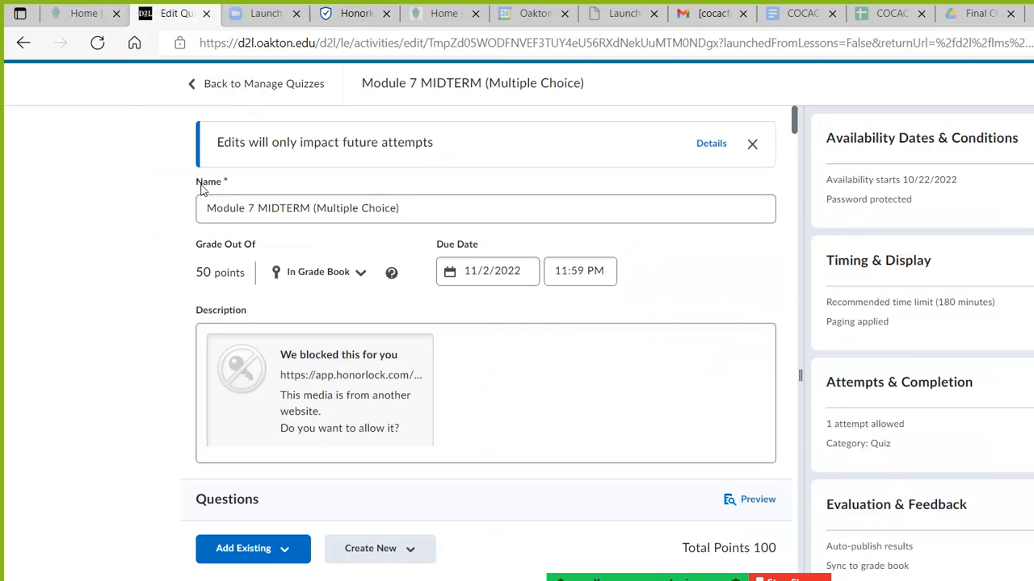
scroll("down", 3)
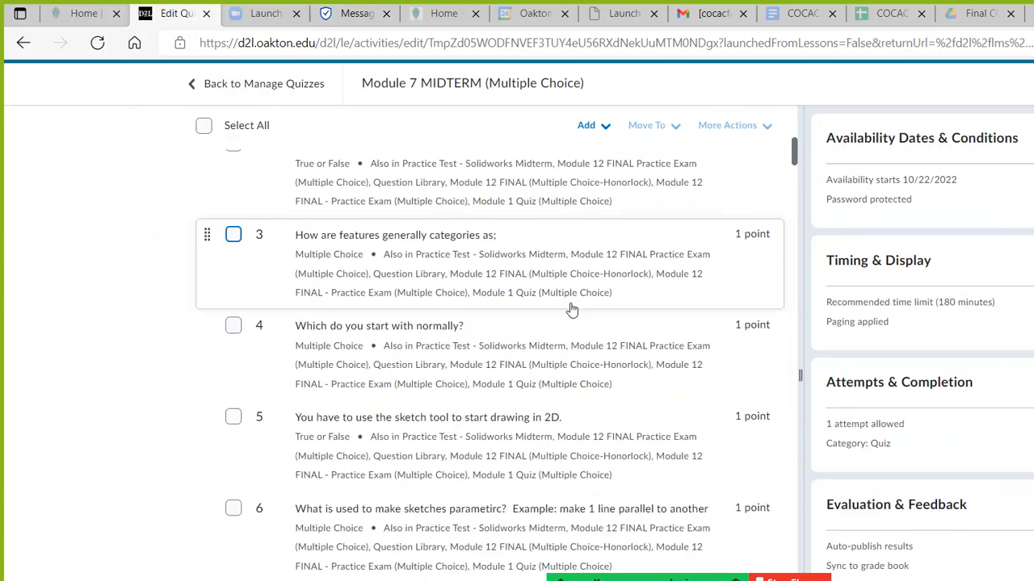
scroll("down", 3)
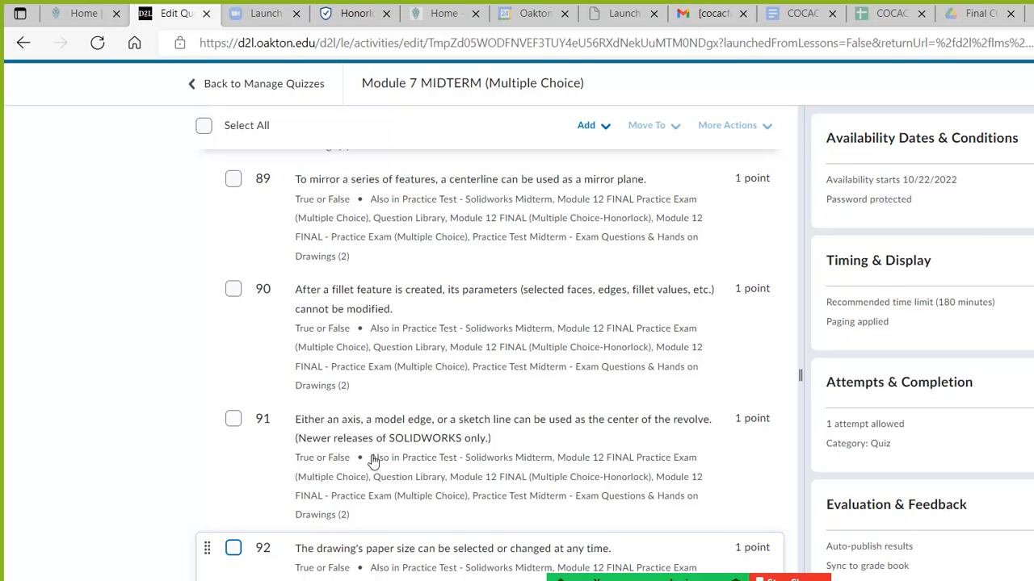
mouse_move(429, 320)
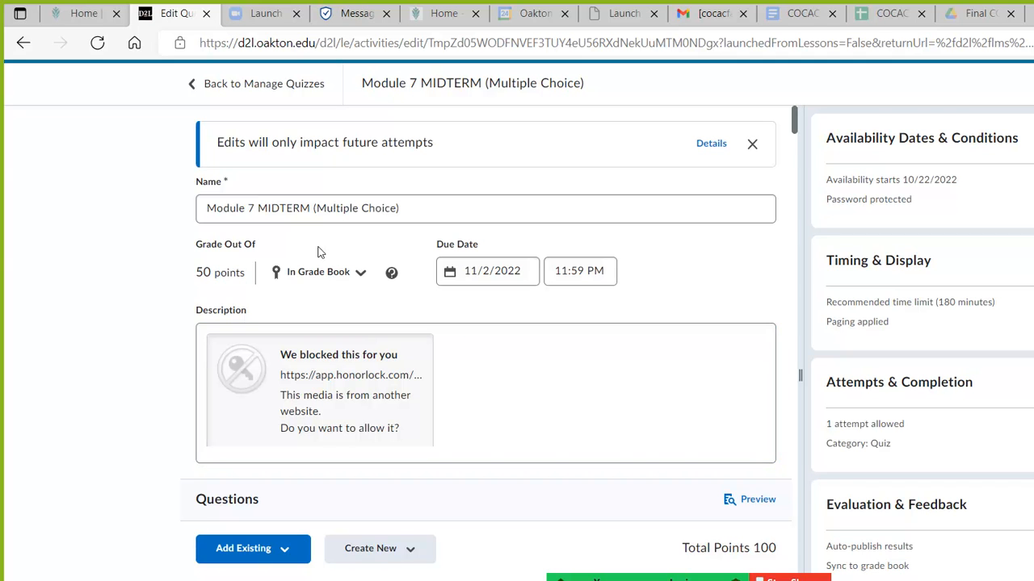
- Return from the quiz editor to the Manage Quizzes list
left_click(488, 272)
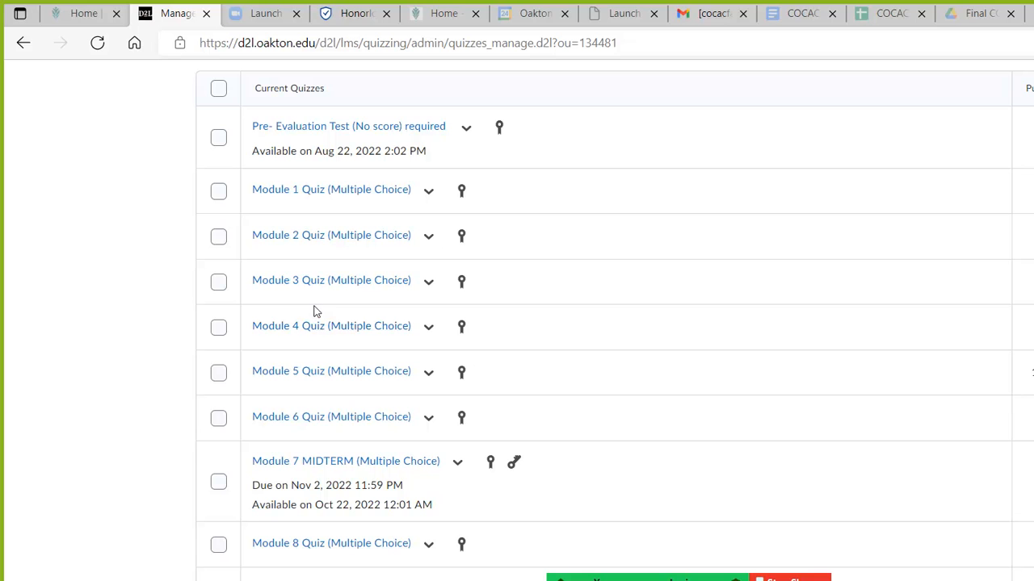
mouse_move(481, 384)
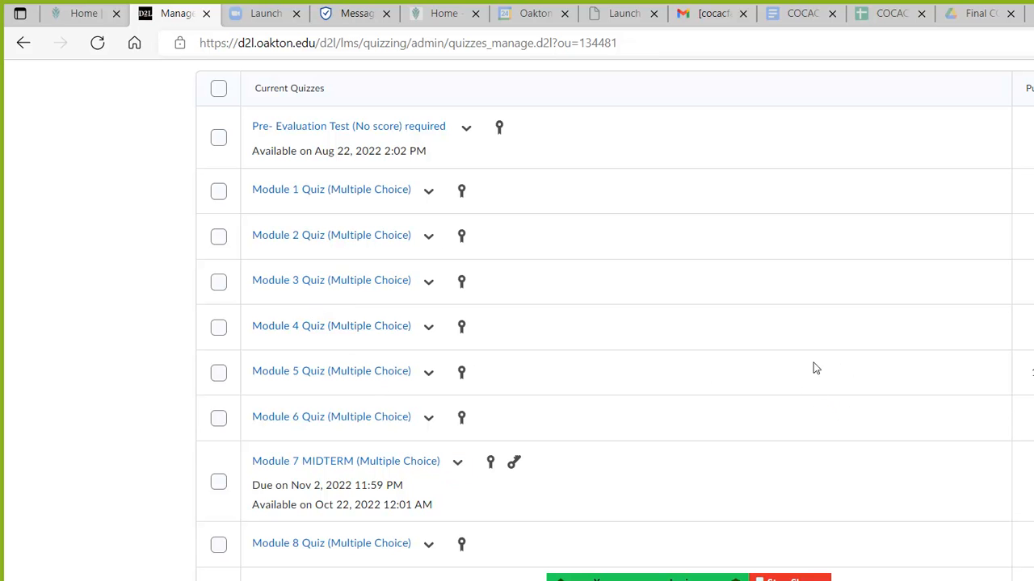
mouse_move(841, 400)
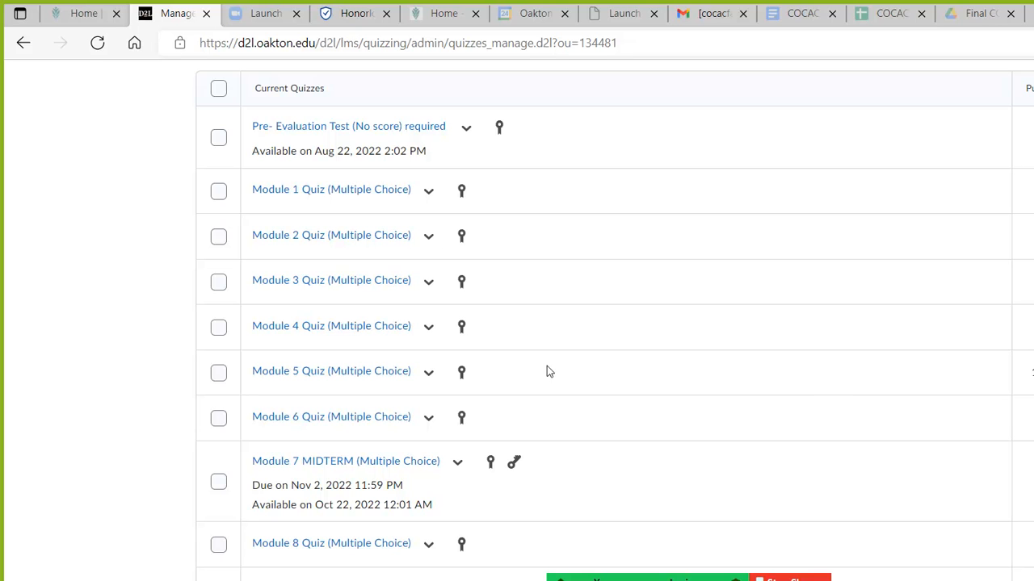
mouse_move(533, 381)
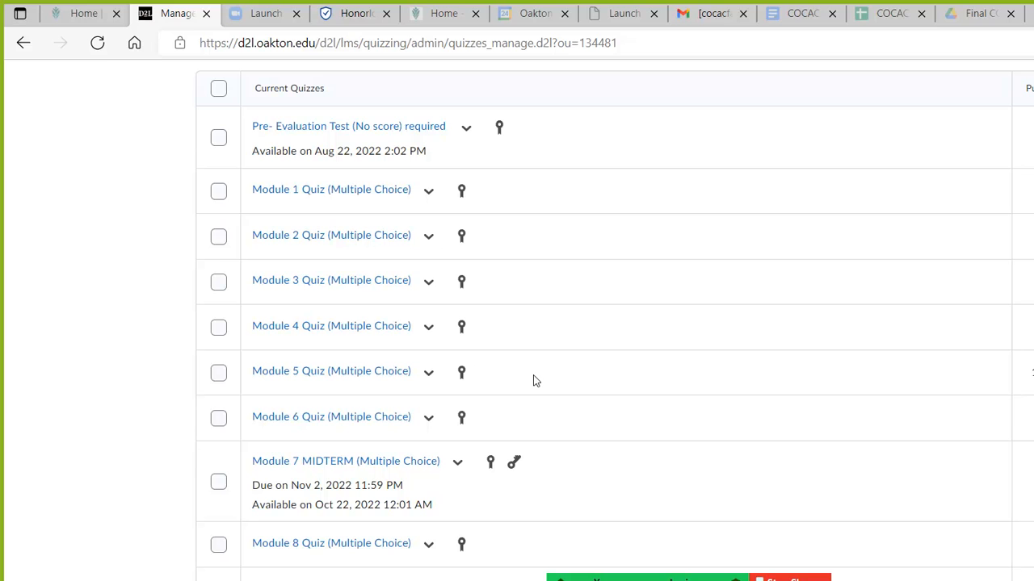
- Switch to the Honorlock site and close its Schedule Your Demo popup
left_click(353, 13)
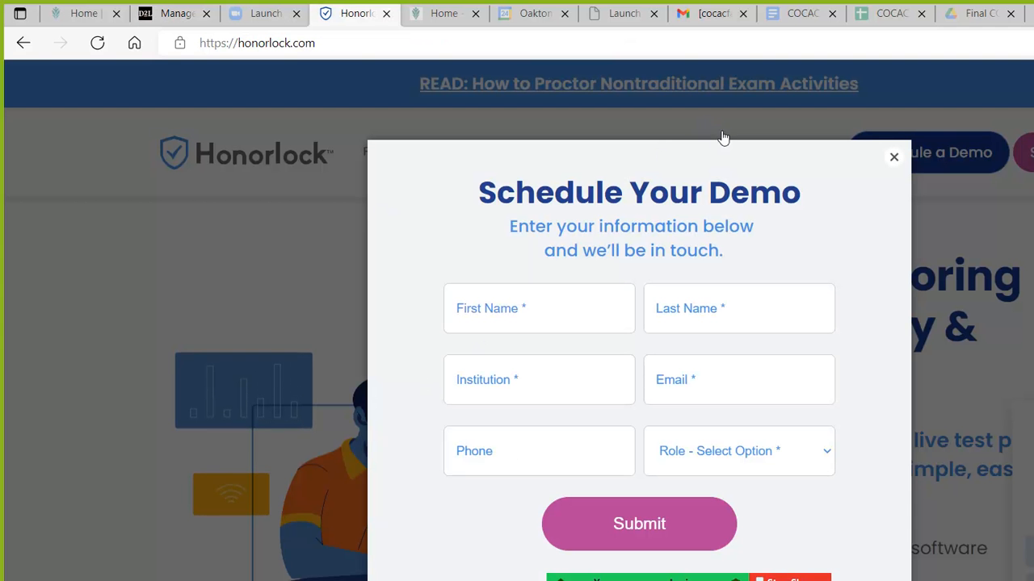
left_click(893, 156)
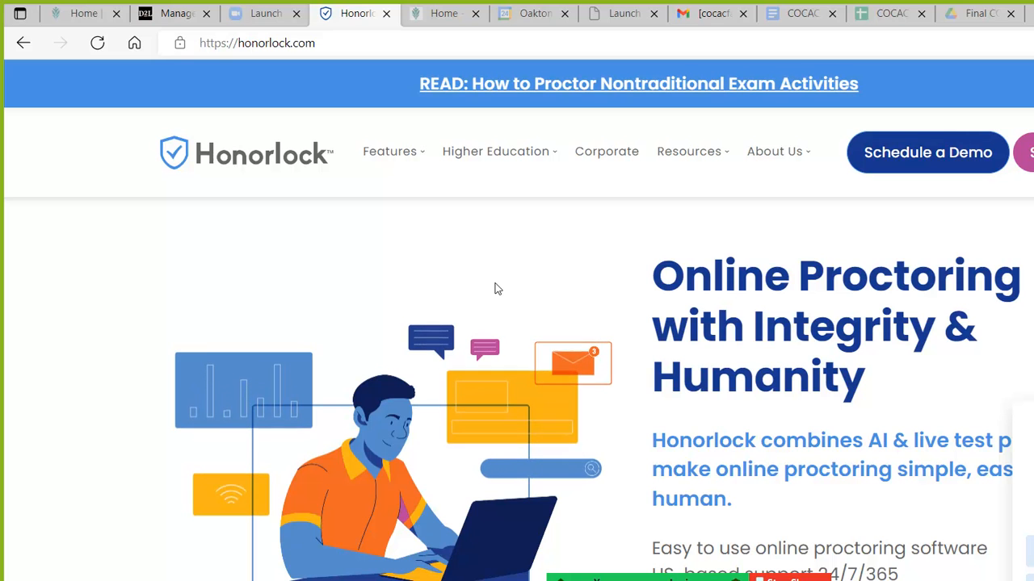
mouse_move(493, 284)
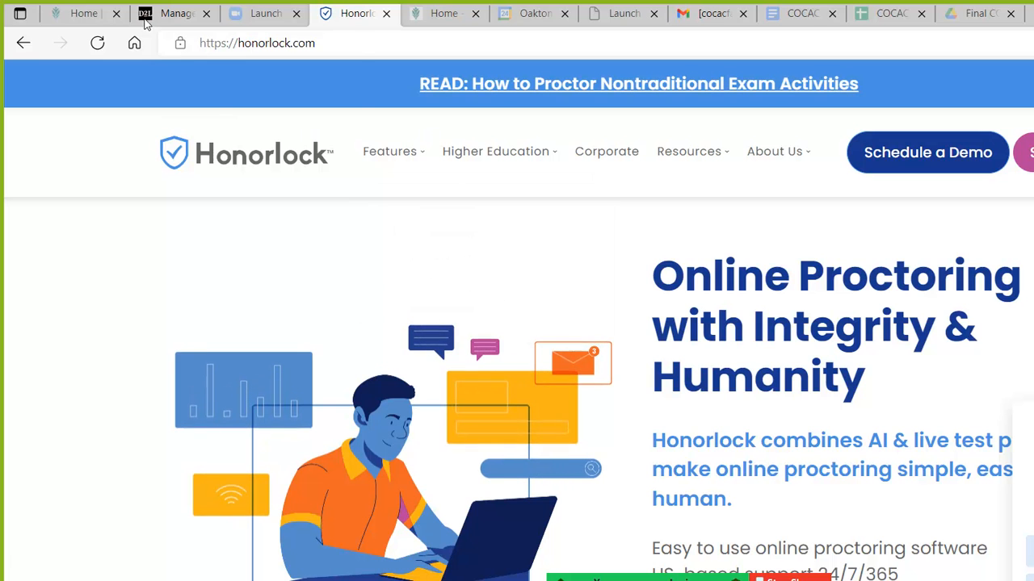
- Back in Brightspace Content, open the Module 7 (Midterm) module with its exam instructions
left_click(176, 13)
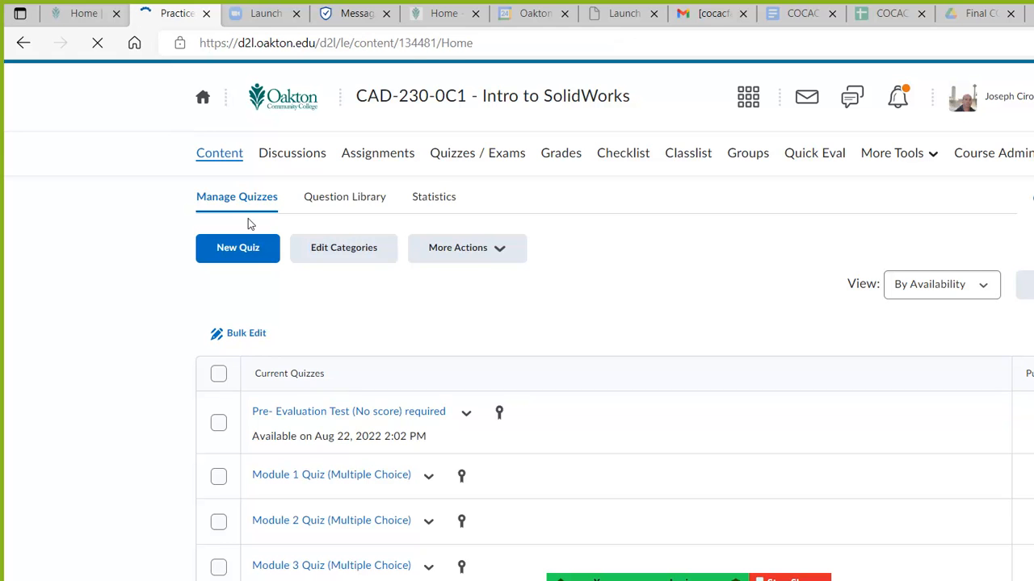
left_click(219, 152)
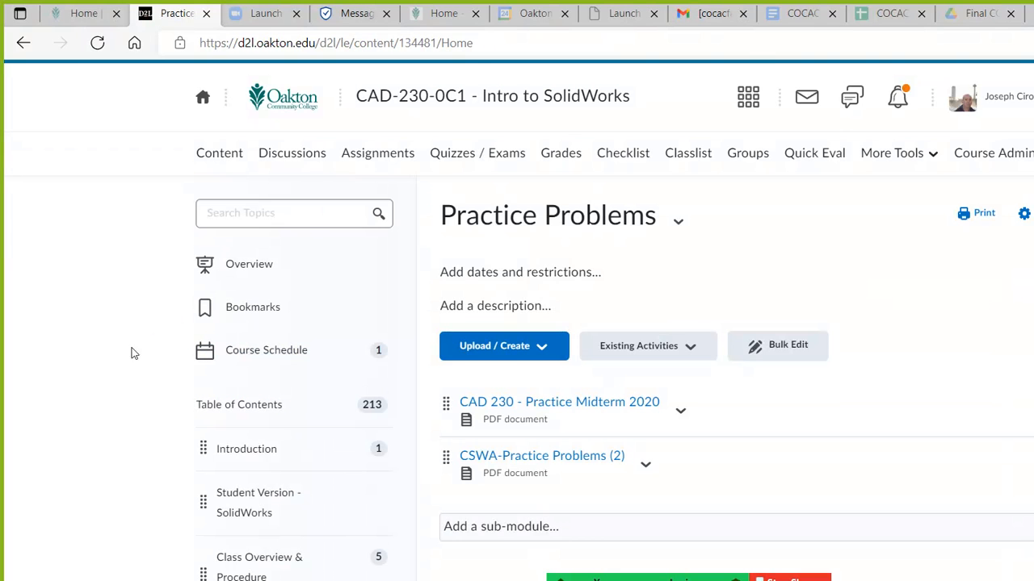
scroll("down", 3)
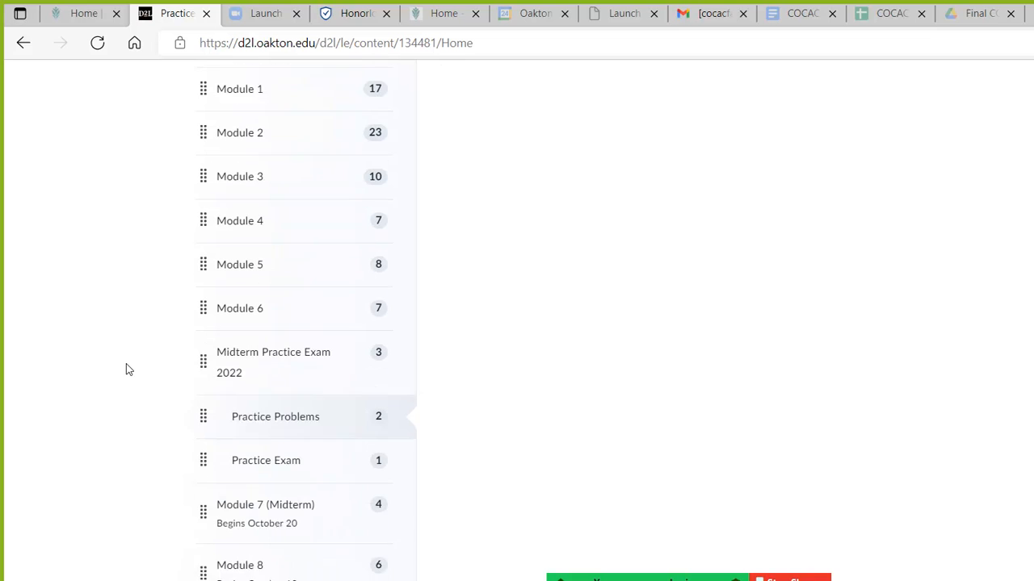
scroll("down", 3)
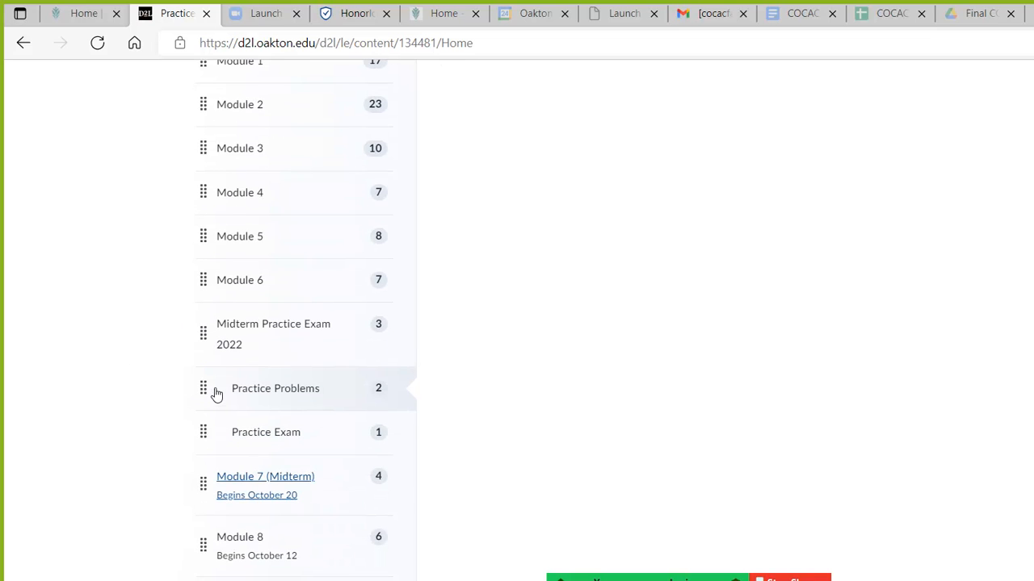
left_click(265, 477)
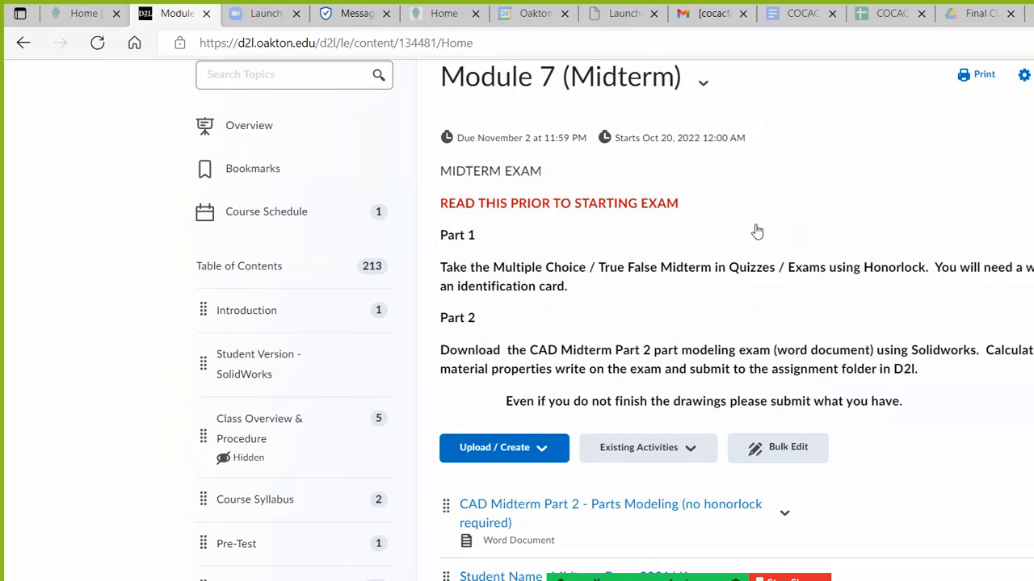
mouse_move(601, 226)
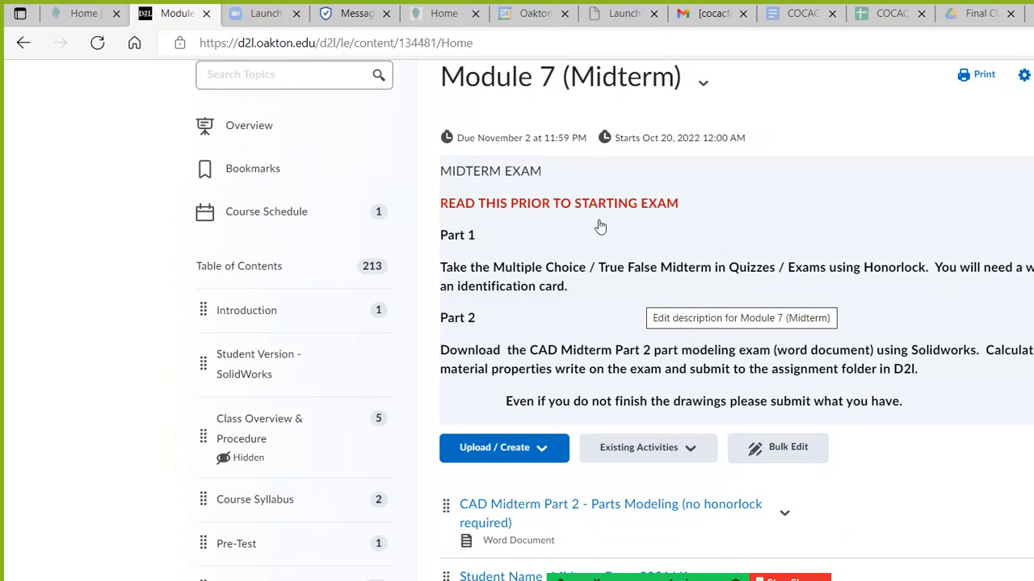
mouse_move(565, 297)
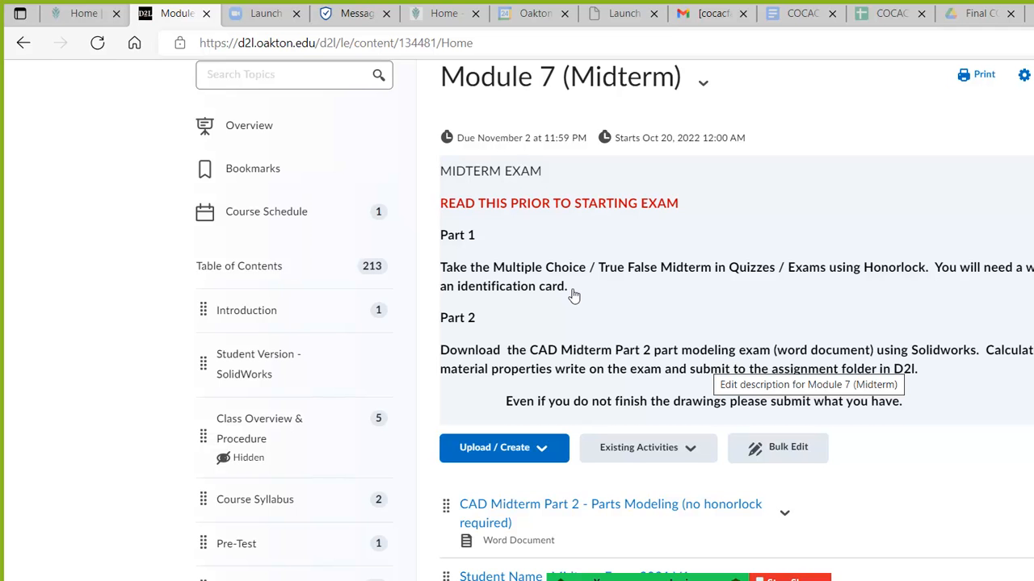
scroll("down", 3)
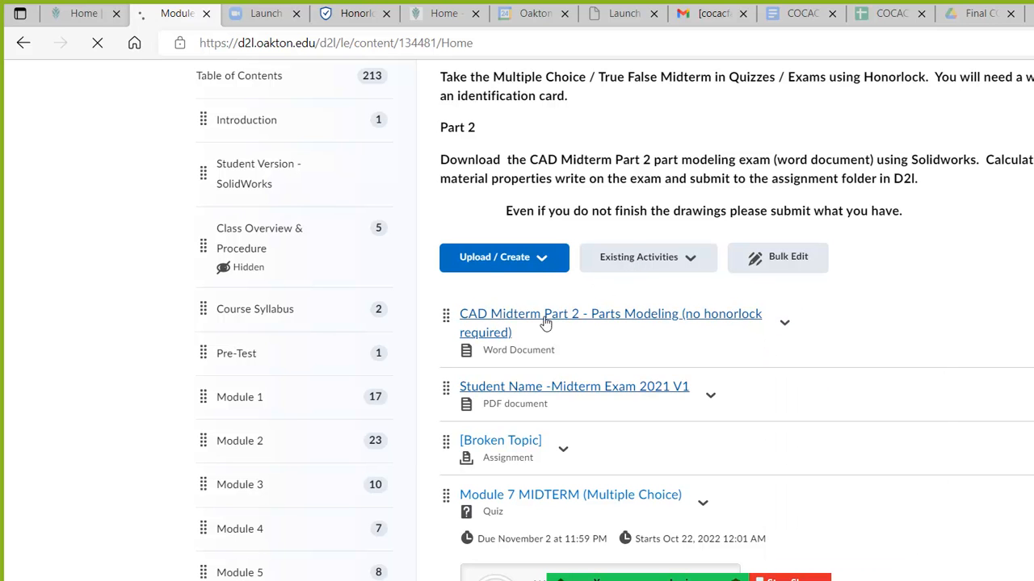
- Open the CAD Midterm Part 2 parts modeling PDF and scroll to Problem 1's drawing
left_click(610, 313)
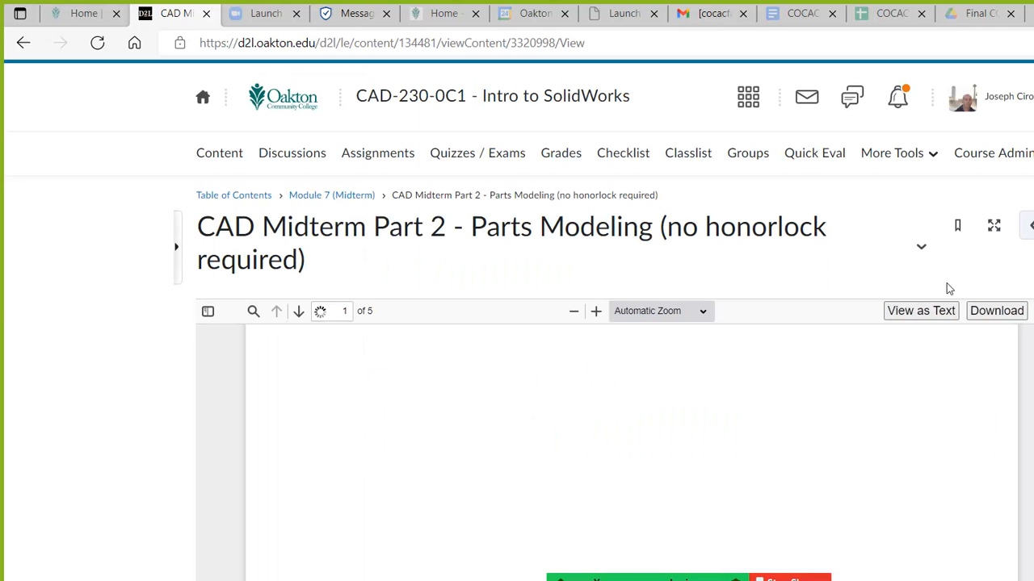
scroll("down", 3)
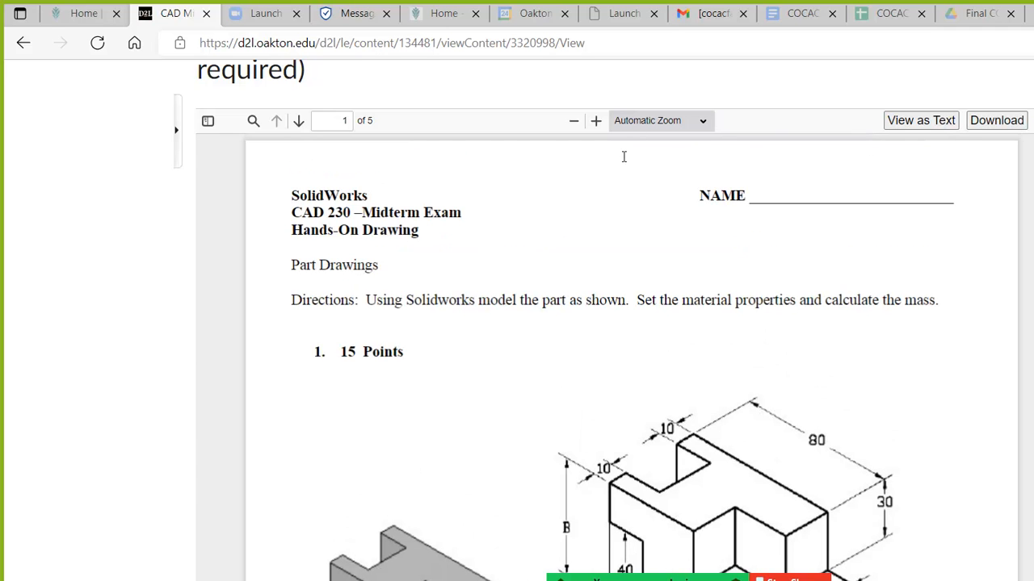
mouse_move(904, 165)
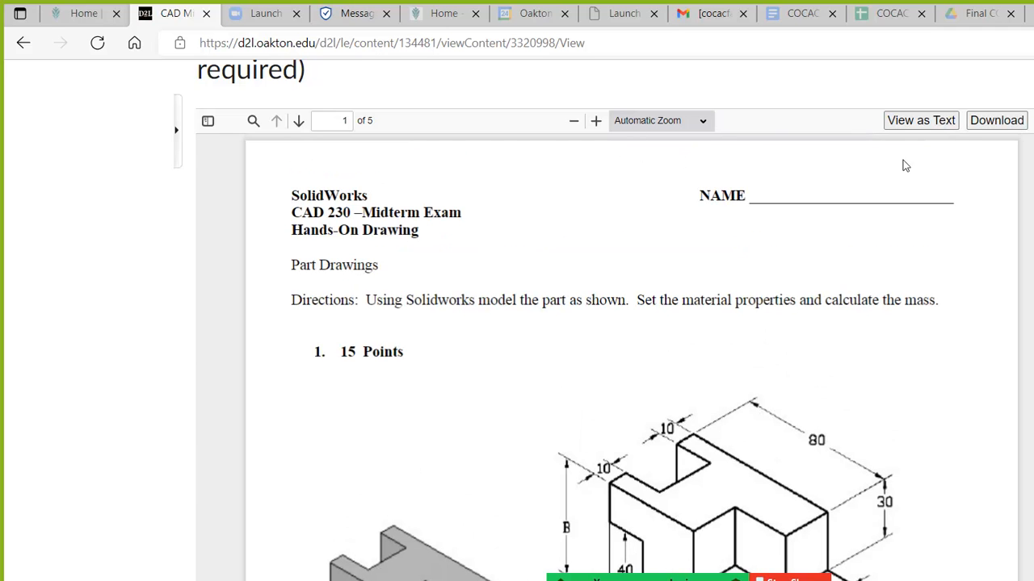
scroll("down", 3)
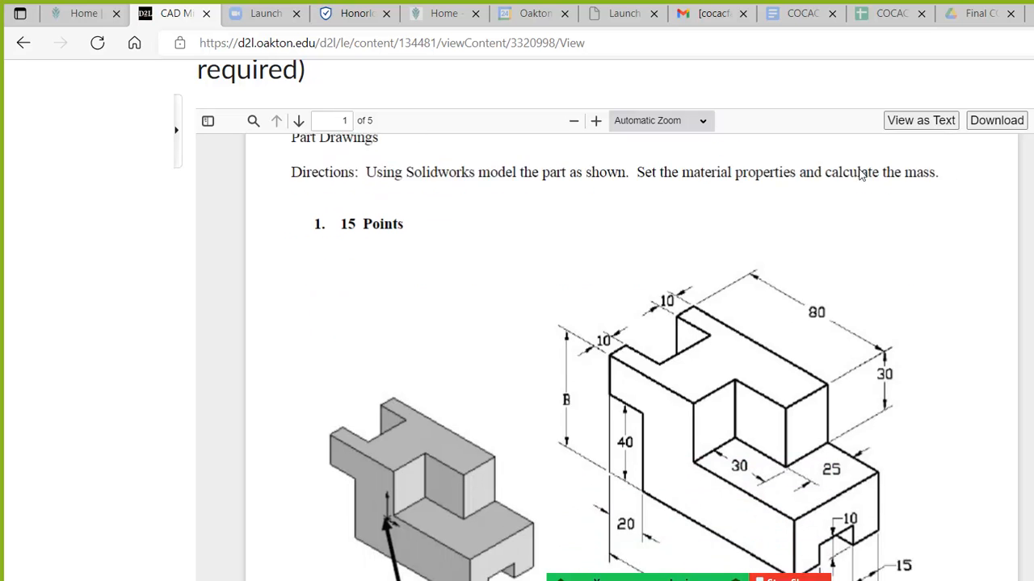
scroll("down", 3)
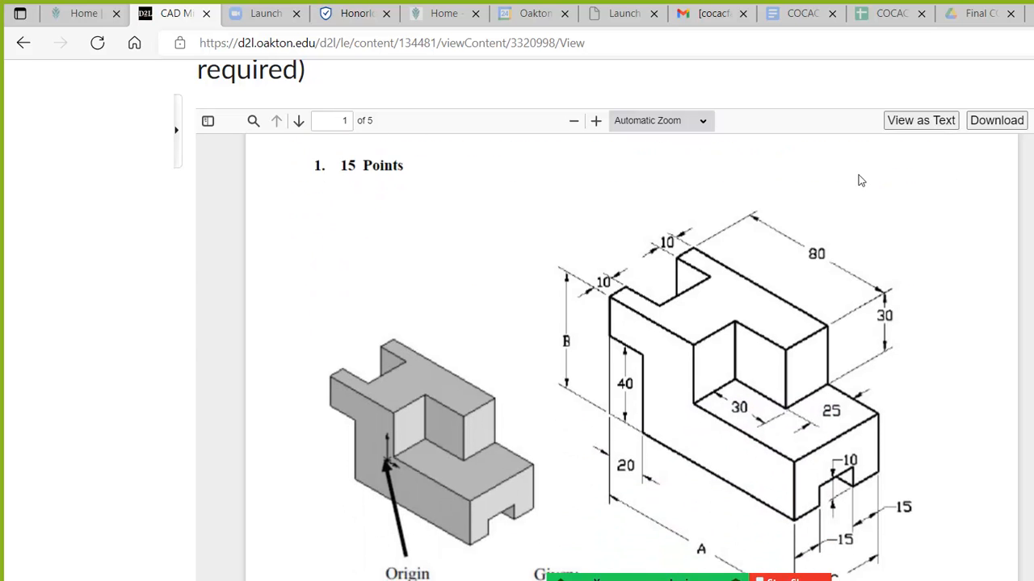
scroll("down", 3)
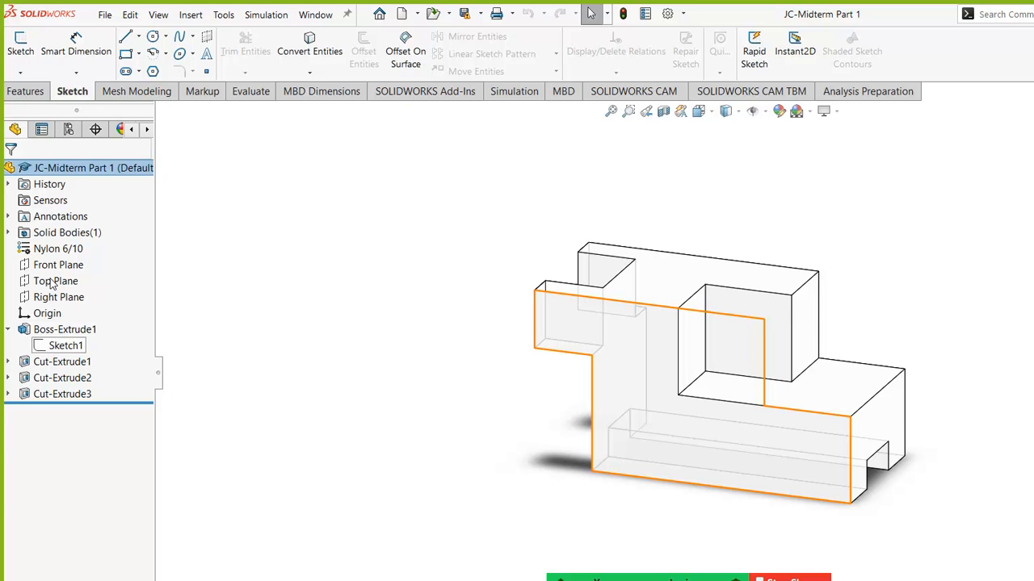
left_click(65, 346)
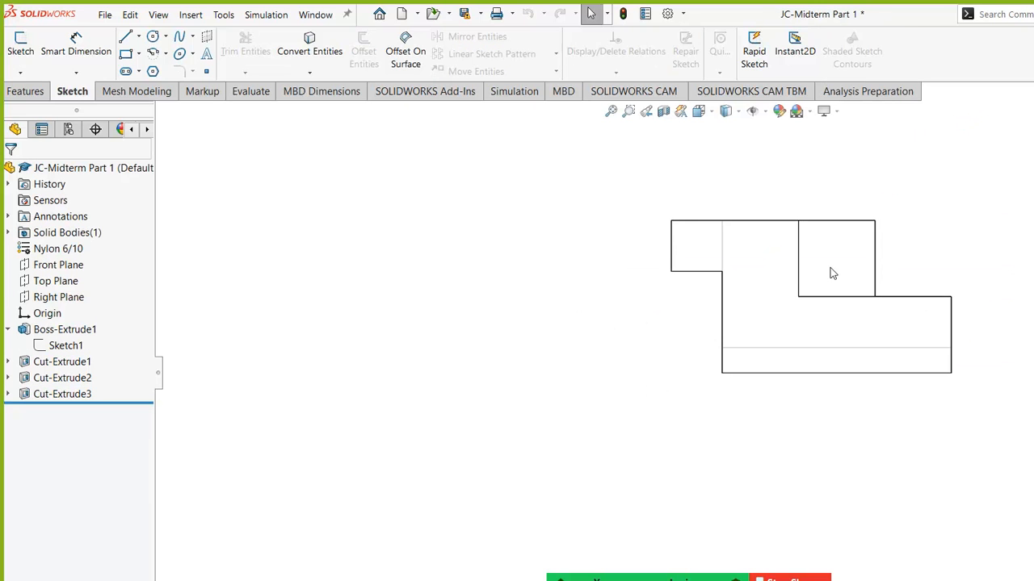
mouse_move(520, 326)
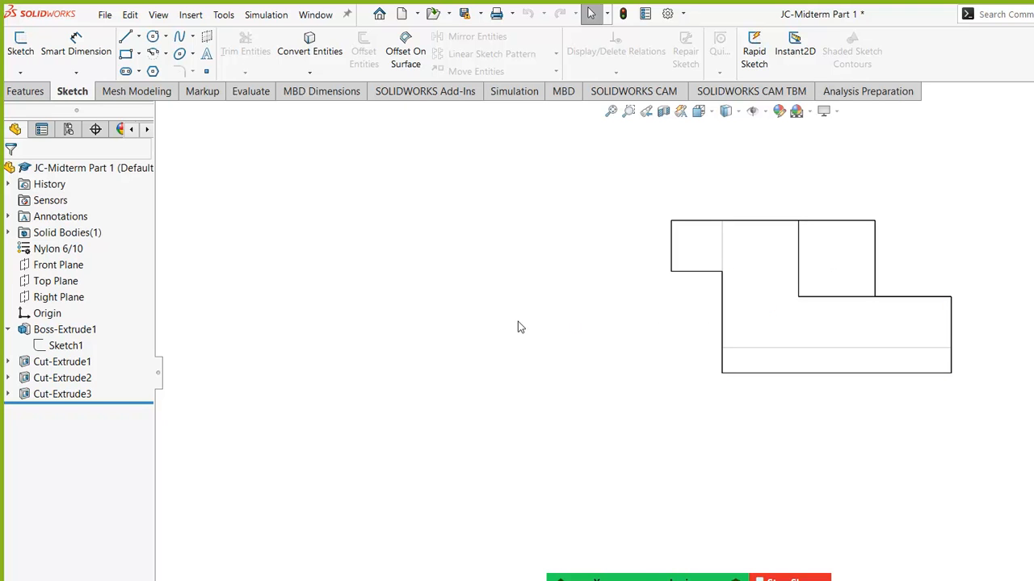
mouse_move(497, 331)
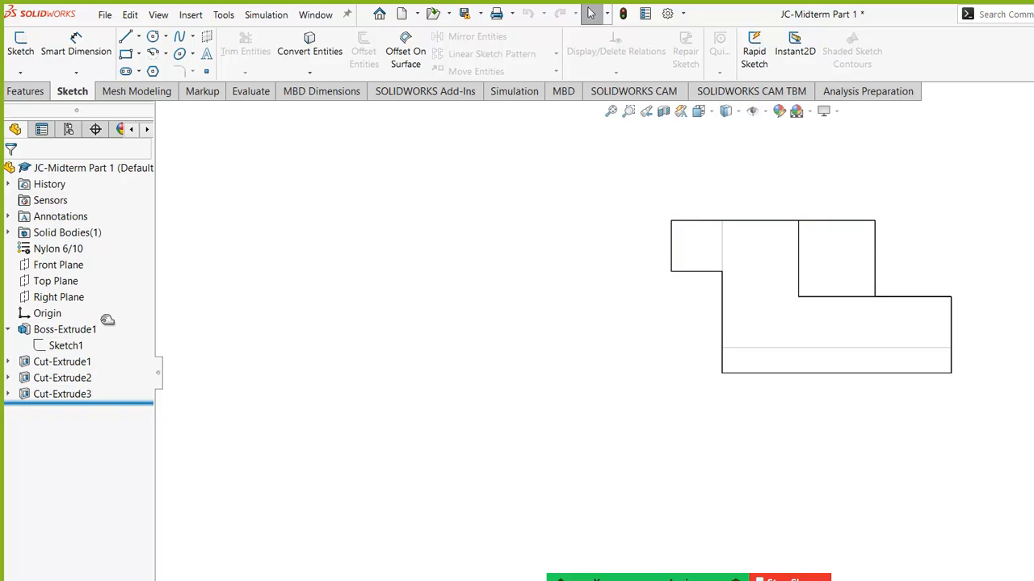
left_click(77, 166)
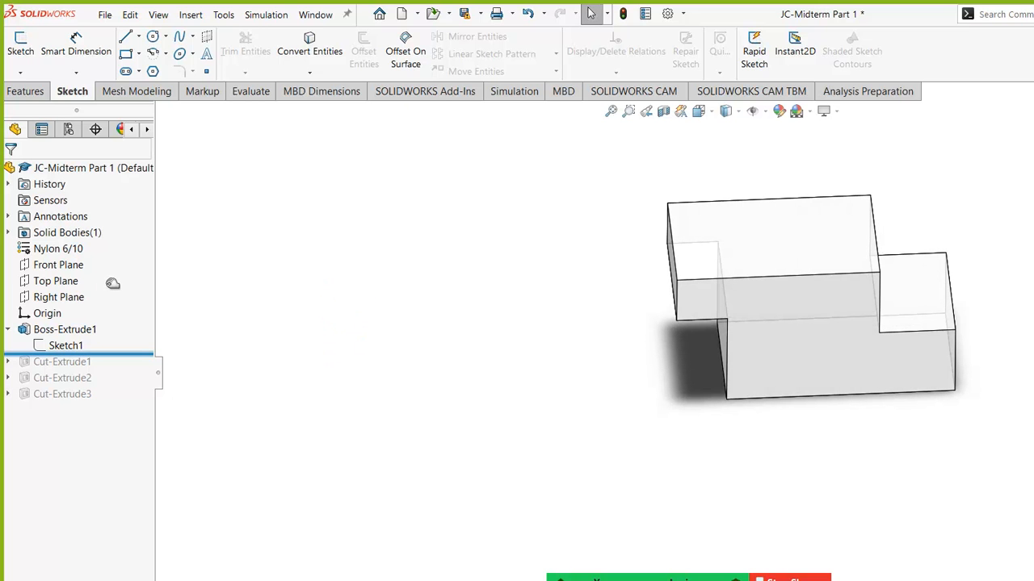
left_click(61, 362)
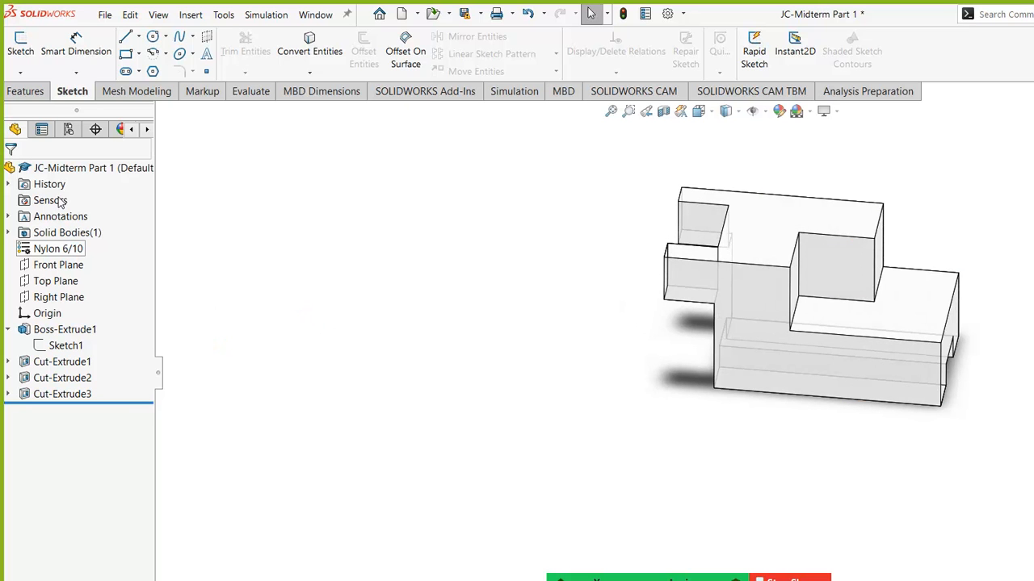
right_click(58, 249)
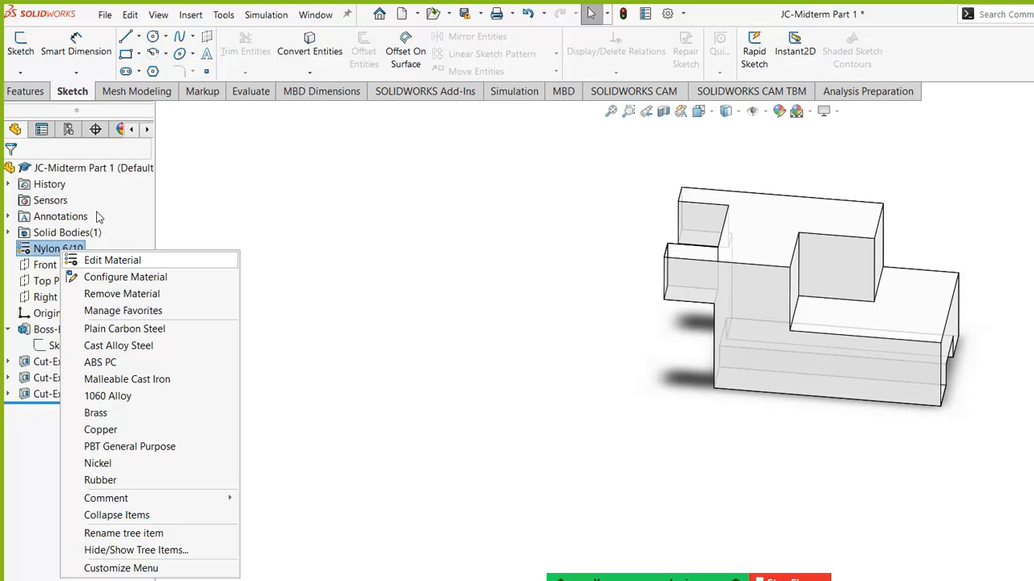
left_click(218, 258)
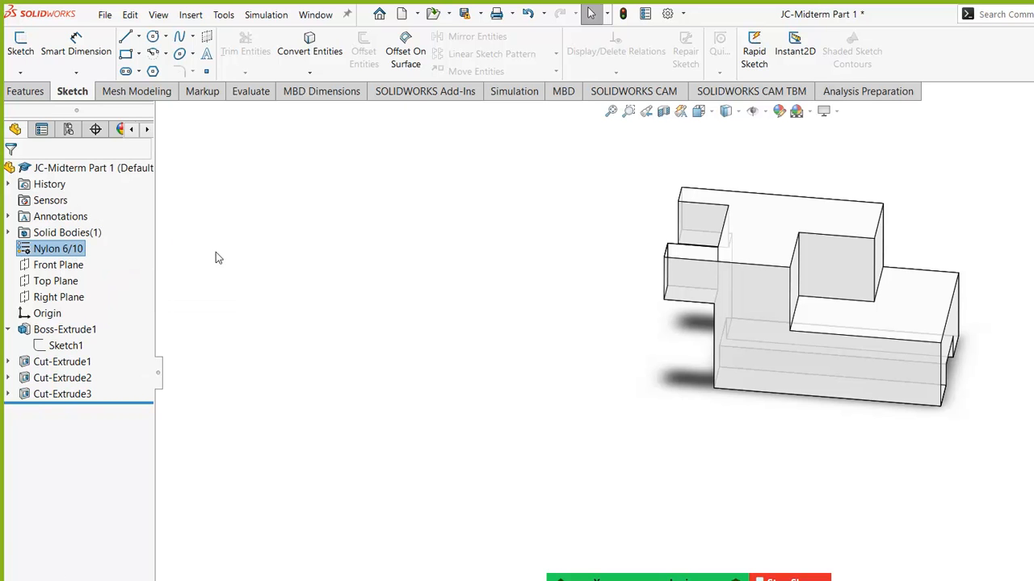
mouse_move(223, 260)
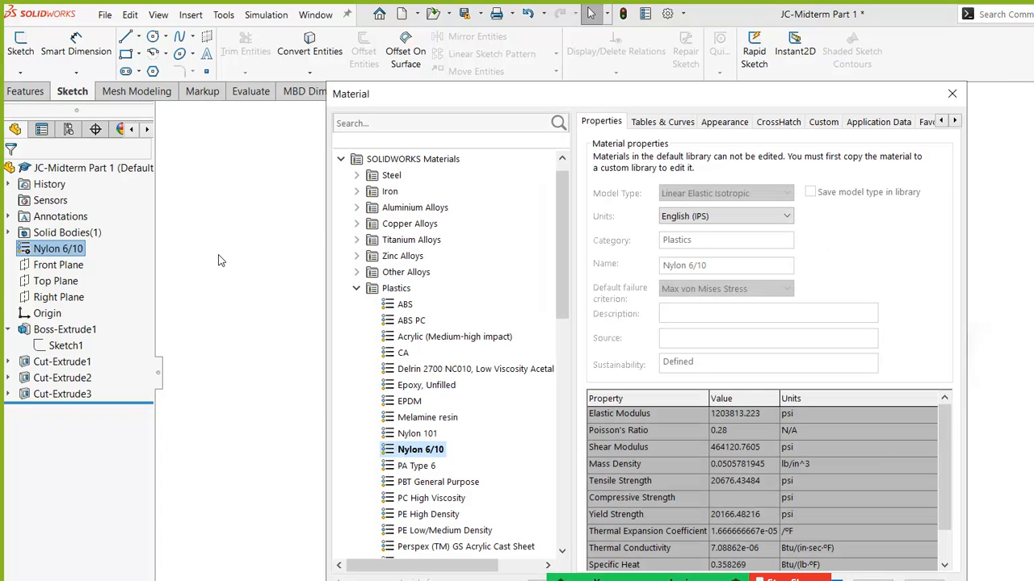
mouse_move(396, 287)
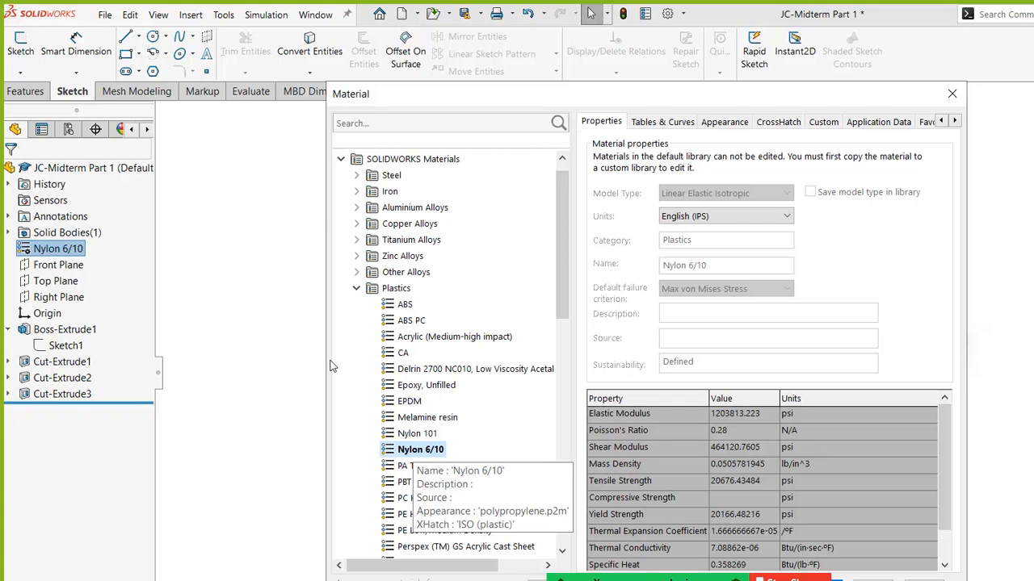
mouse_move(557, 459)
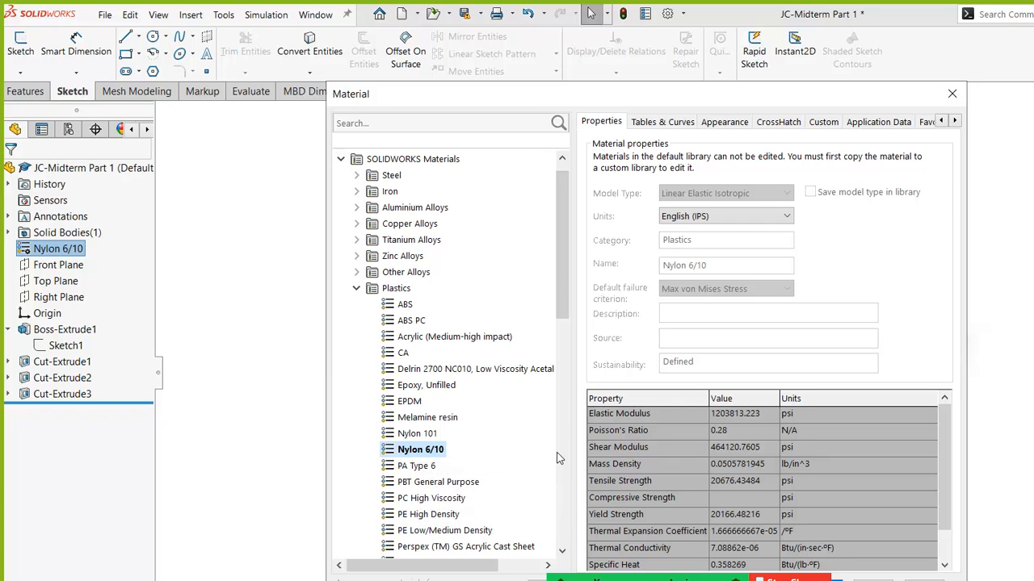
mouse_move(549, 306)
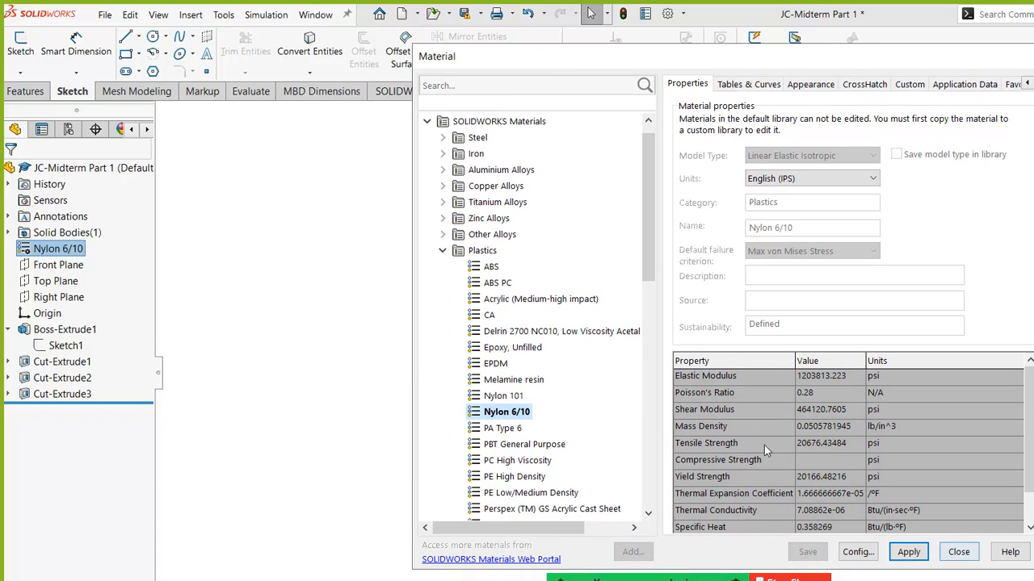
left_click(907, 552)
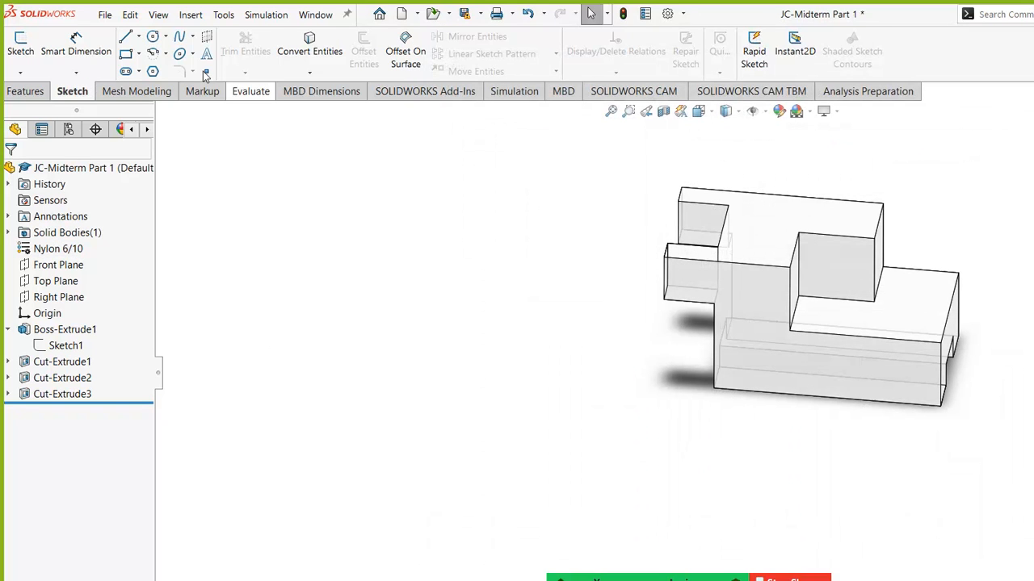
- Bring up the Evaluate tools for the JC-Midterm Part 1 model
left_click(250, 90)
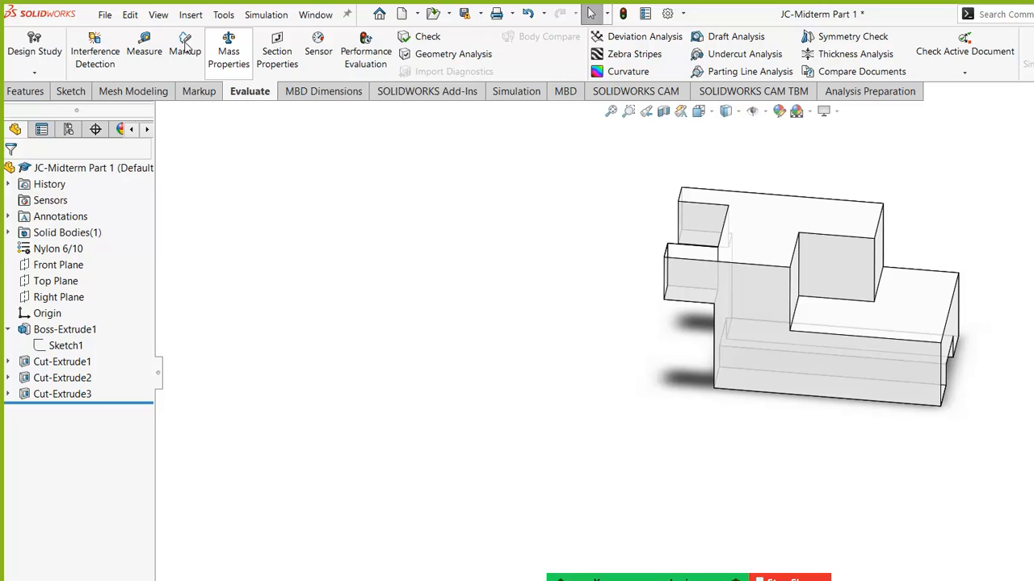
mouse_move(230, 50)
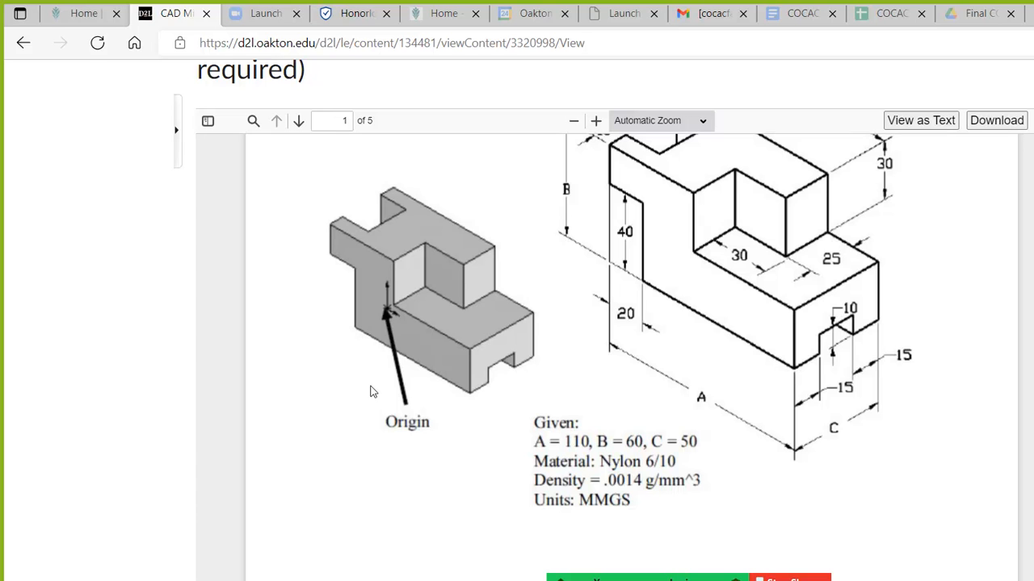
- Page through the midterm PDF to problems 2–4 and review the part drawings and dimensions
scroll("down", 3)
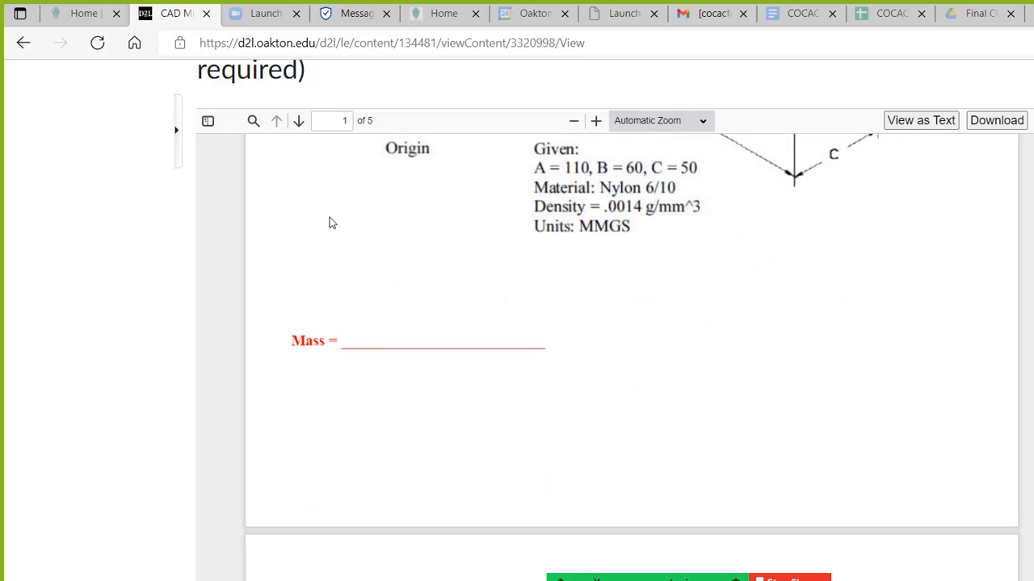
mouse_move(323, 268)
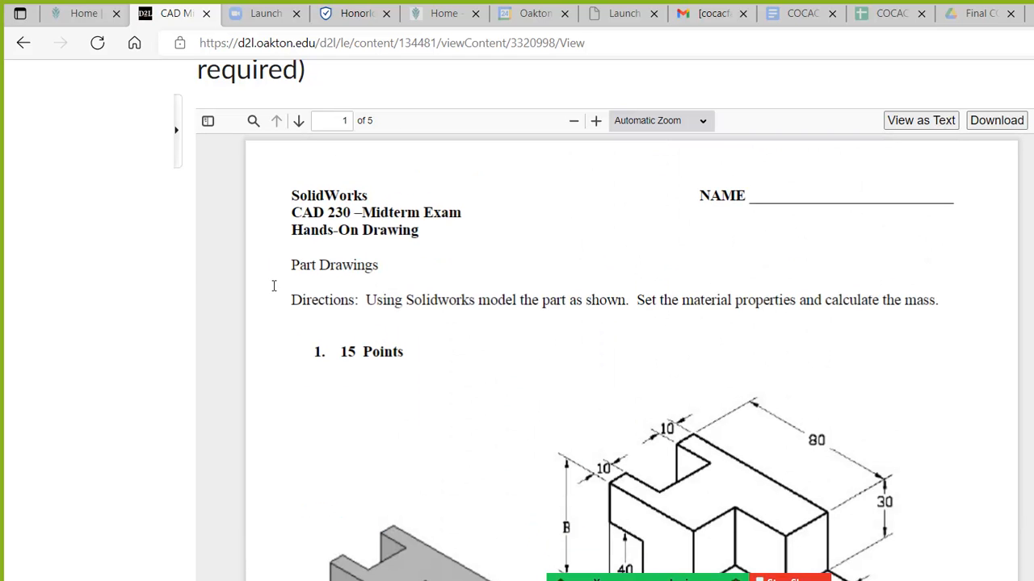
left_click(297, 119)
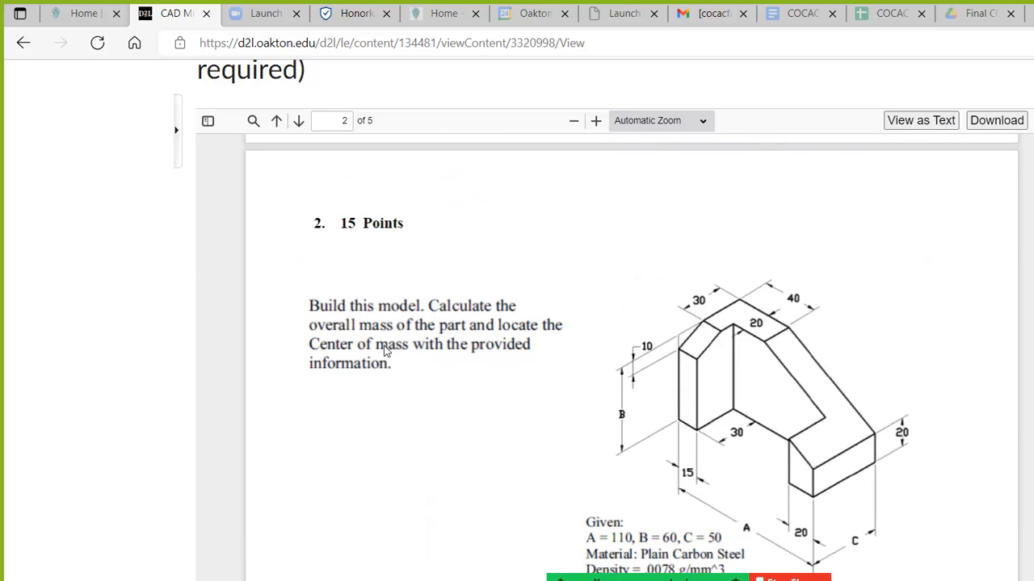
scroll("down", 3)
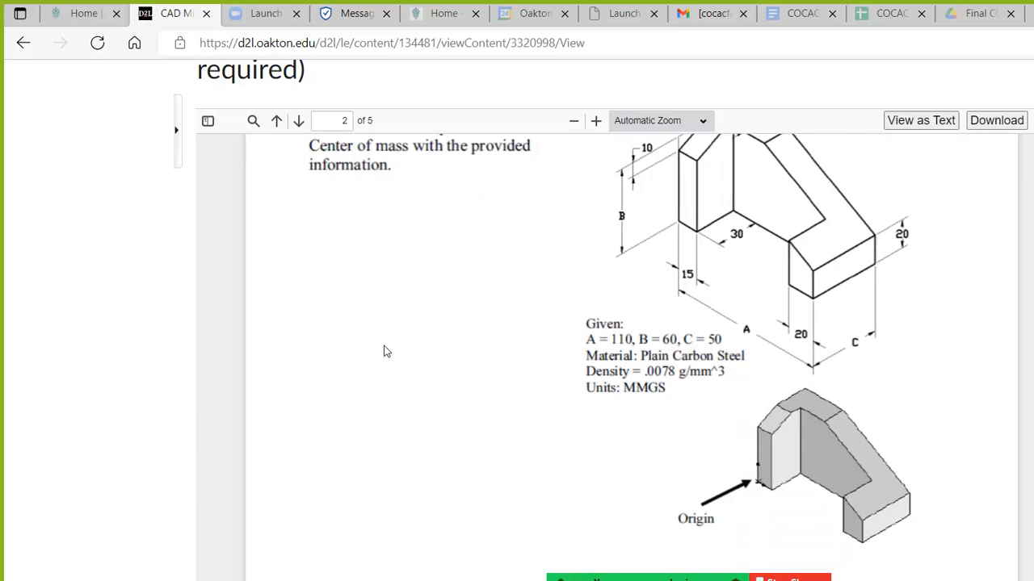
left_click(297, 119)
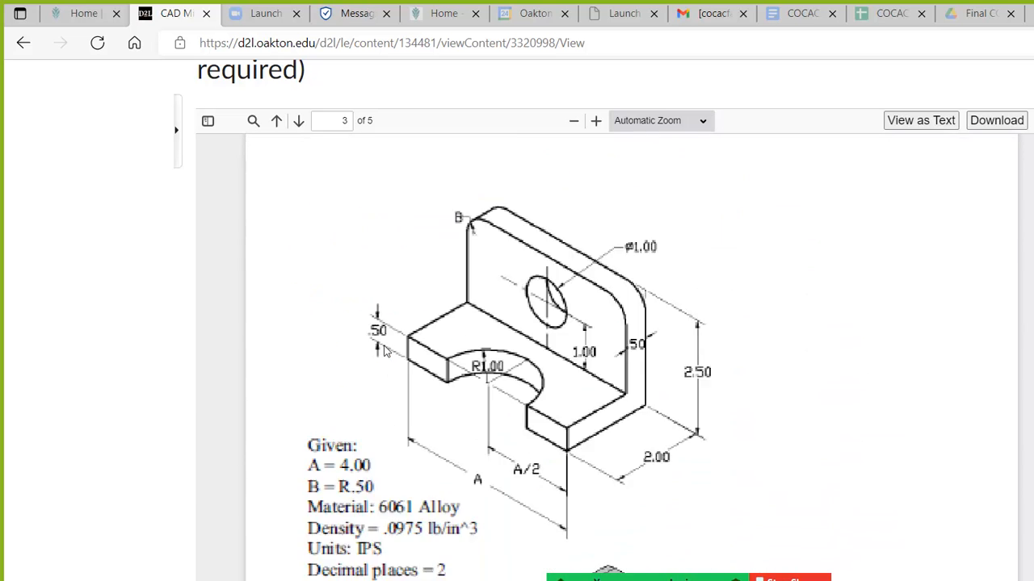
left_click(297, 120)
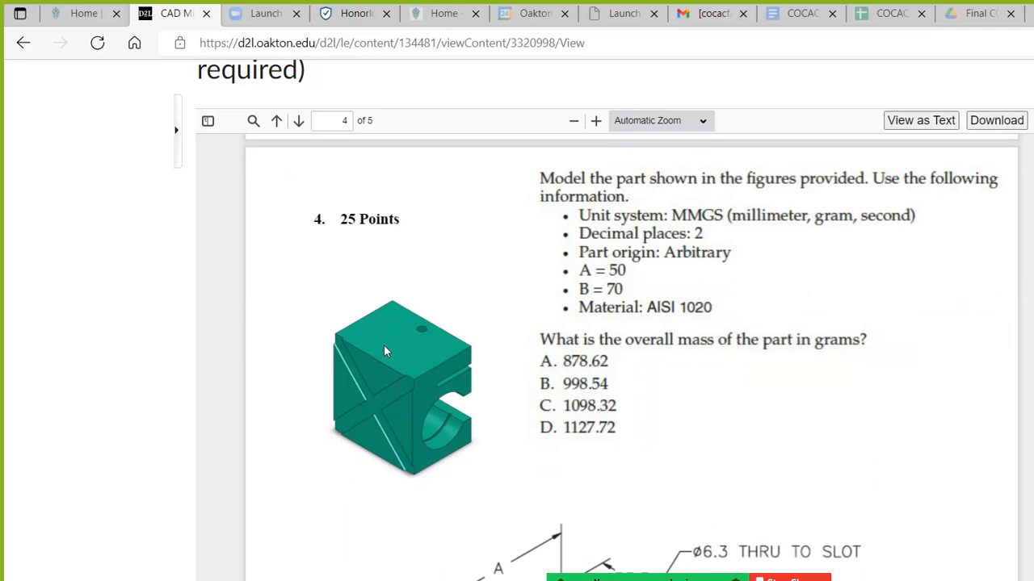
mouse_move(540, 218)
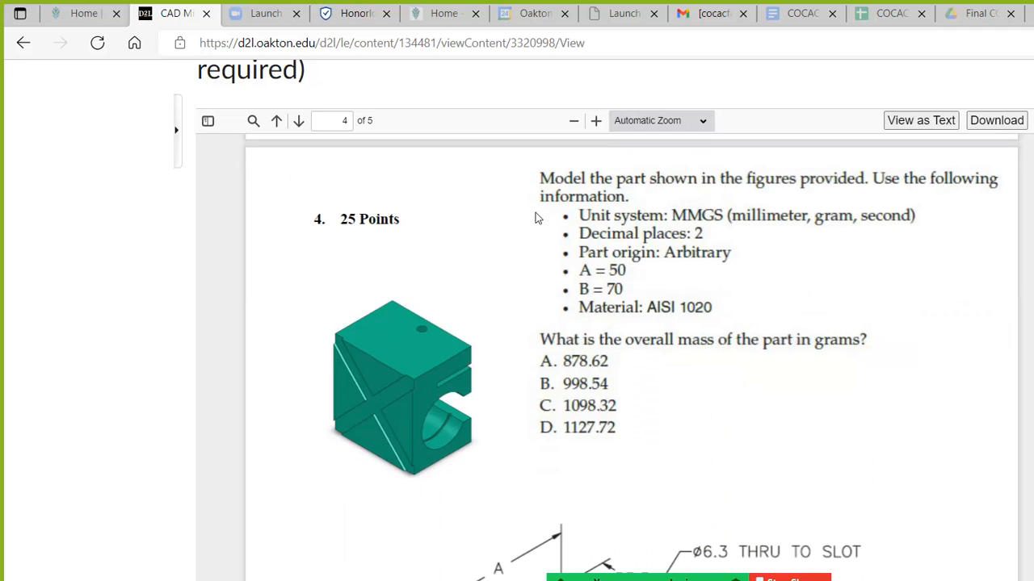
mouse_move(552, 262)
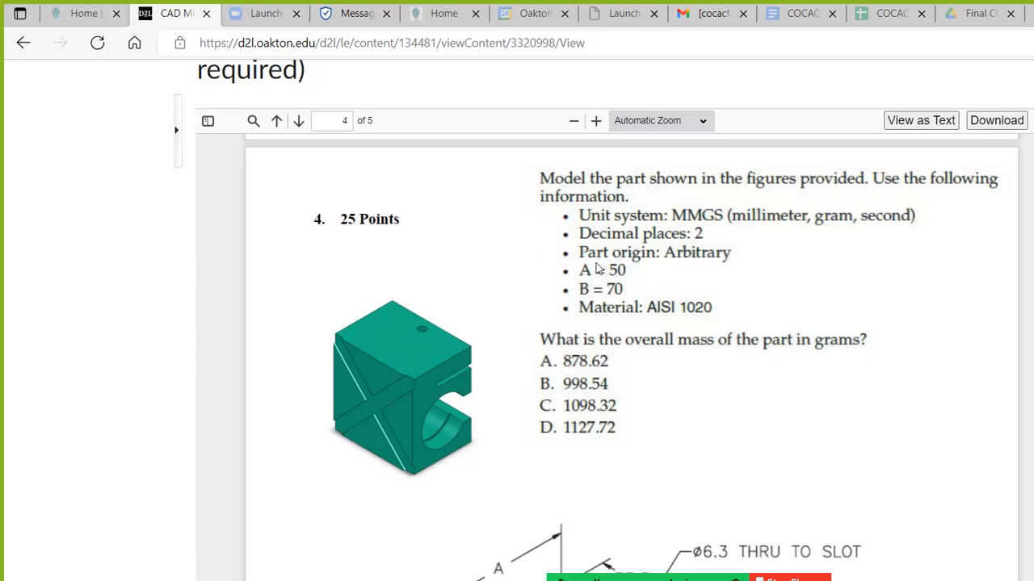
scroll("down", 3)
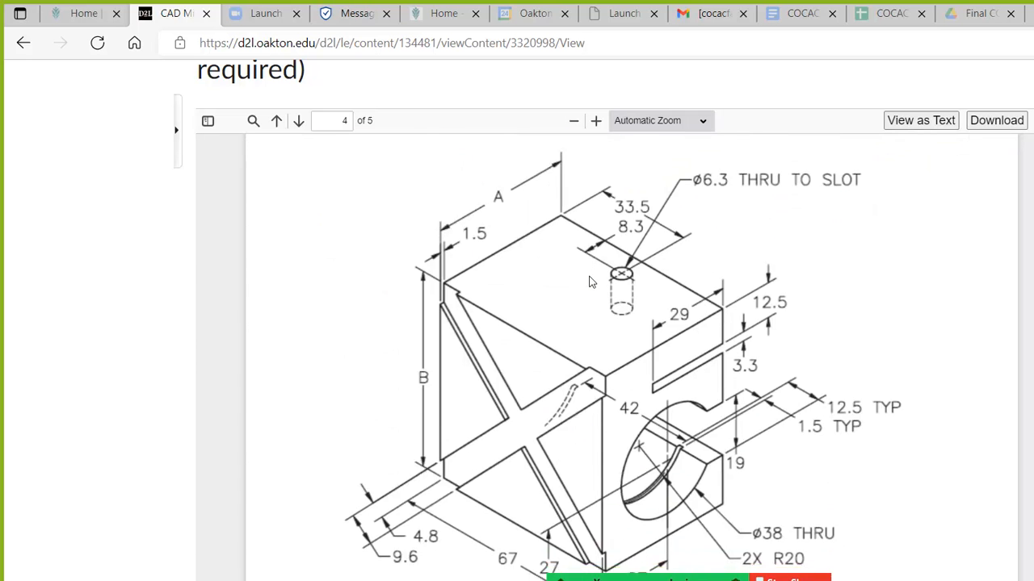
scroll("down", 3)
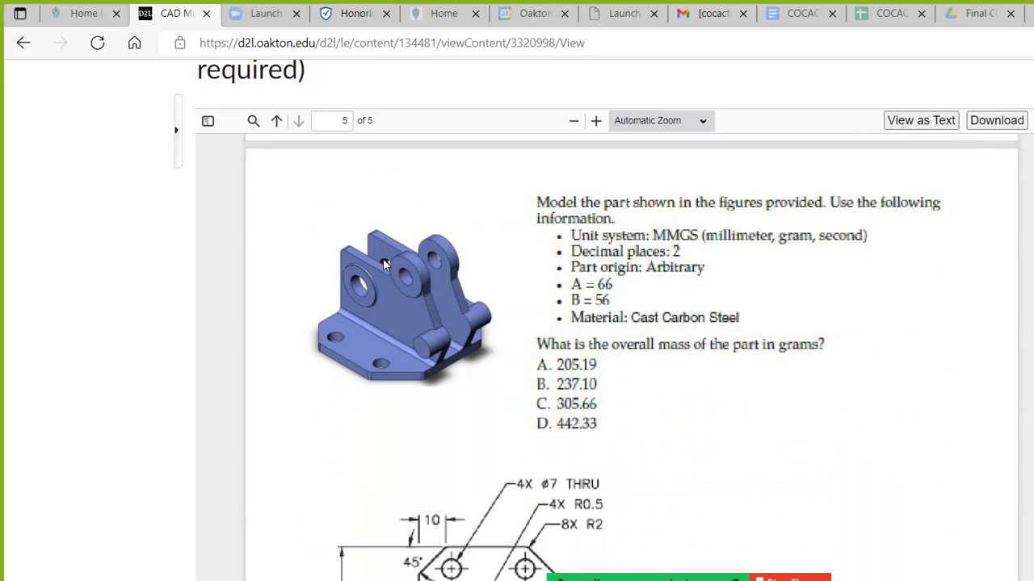
scroll("down", 3)
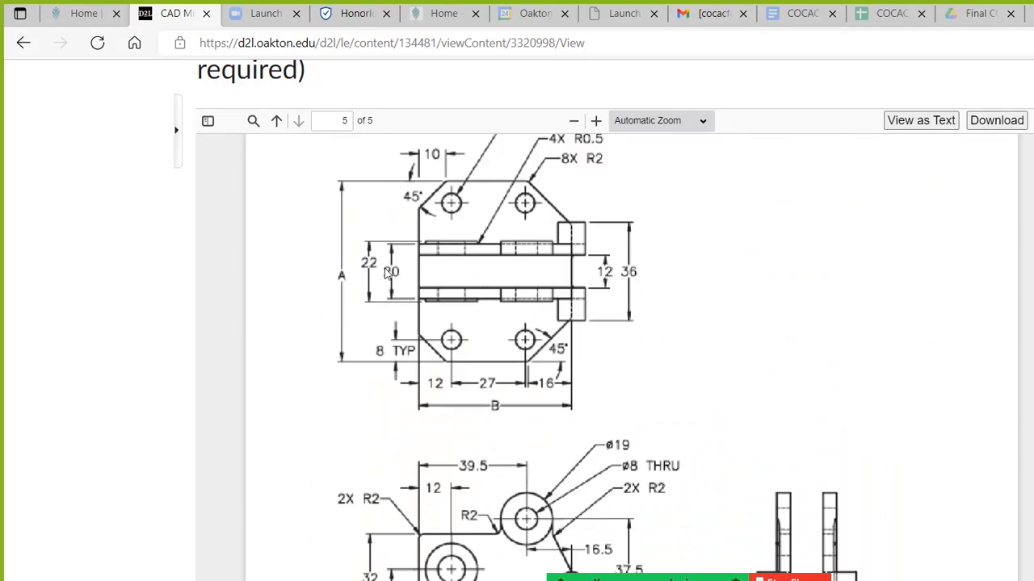
scroll("down", 3)
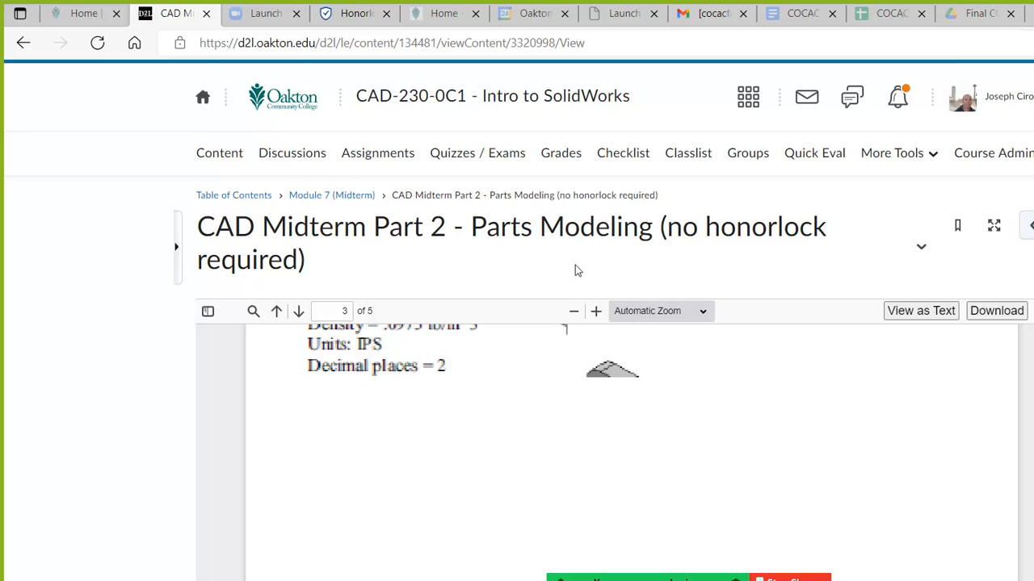
mouse_move(386, 259)
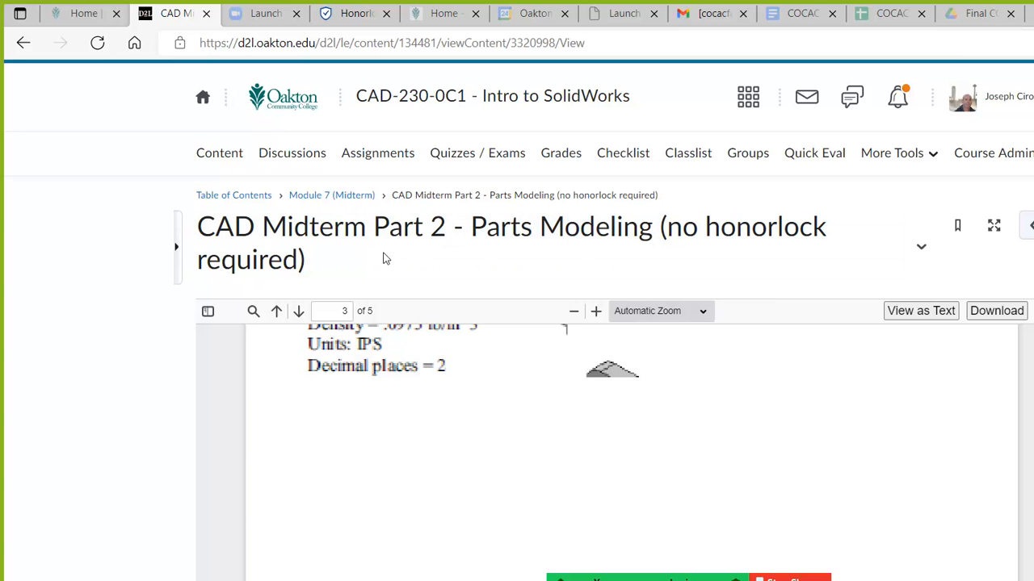
mouse_move(319, 129)
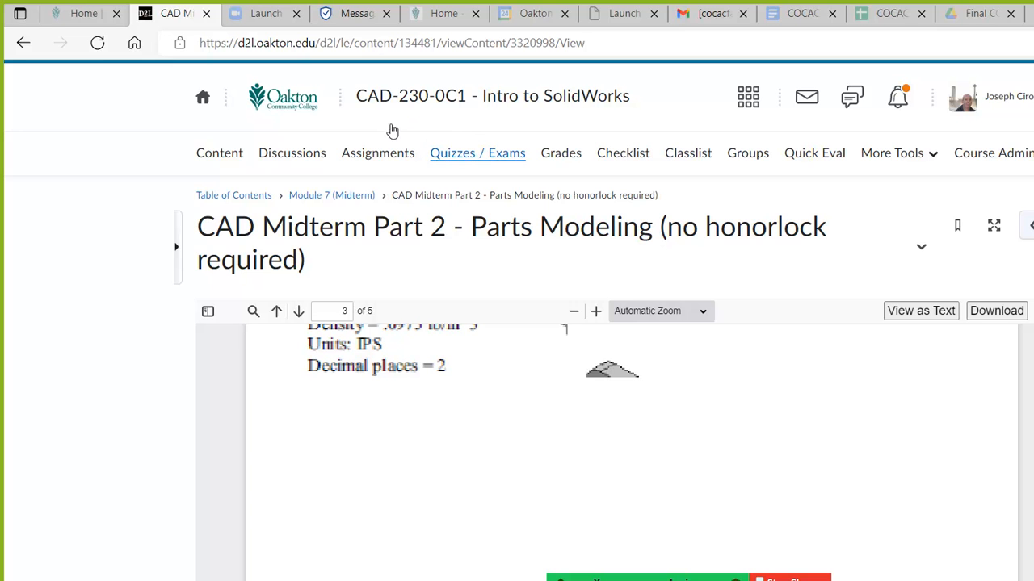
- Return to the CAD-230-0C1 course homepage with the Midterm Exam announcement
left_click(962, 97)
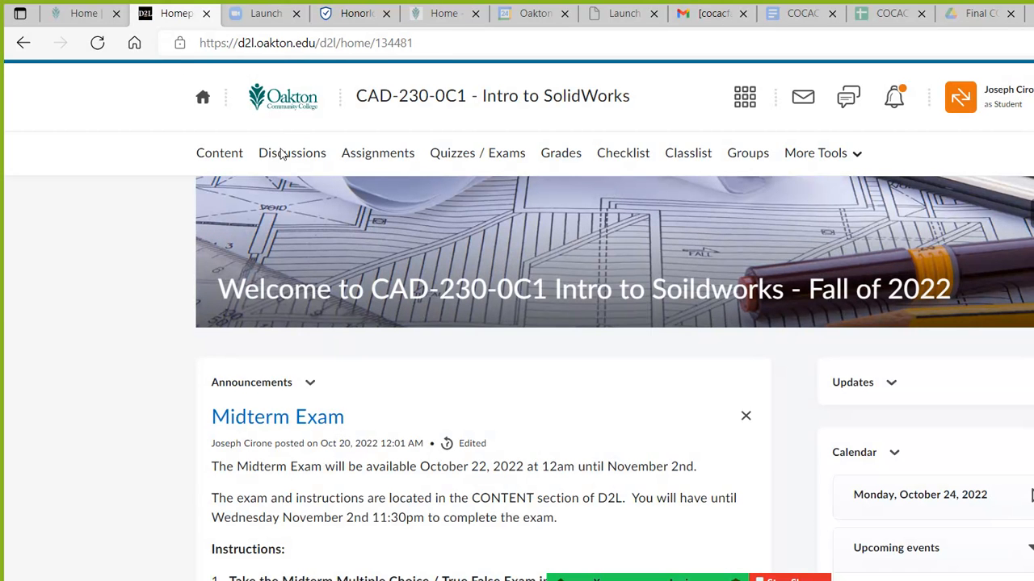
- Open Assignments and review the dropbox folders, submissions and due dates, including Module 7 Midterm due Nov 2, 2022
left_click(378, 151)
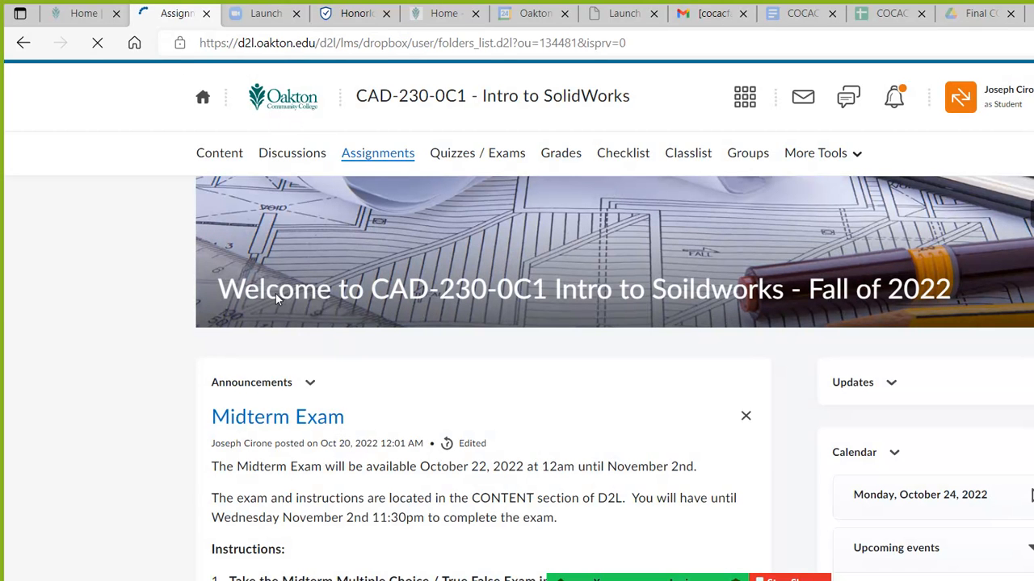
left_click(378, 152)
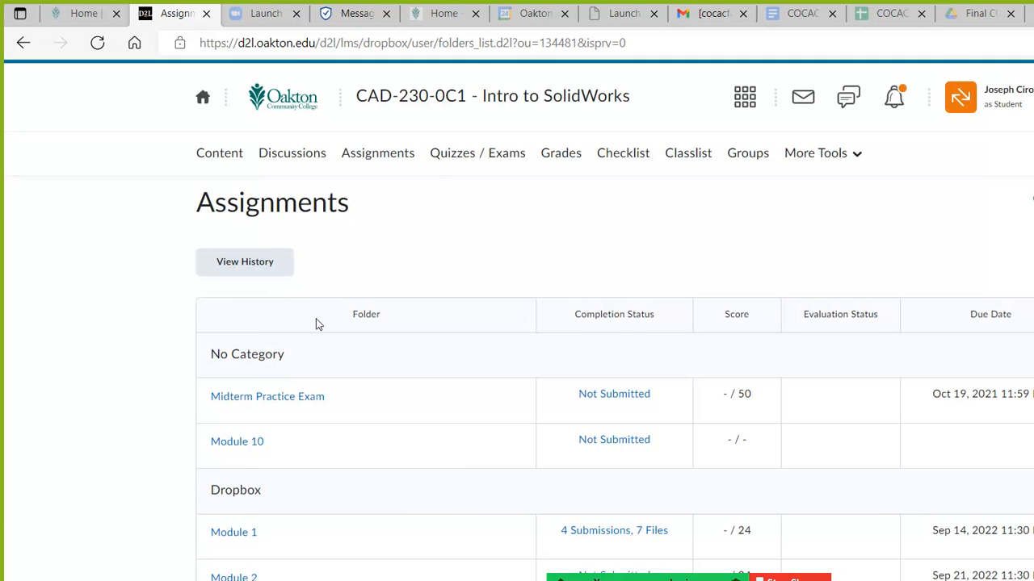
scroll("down", 3)
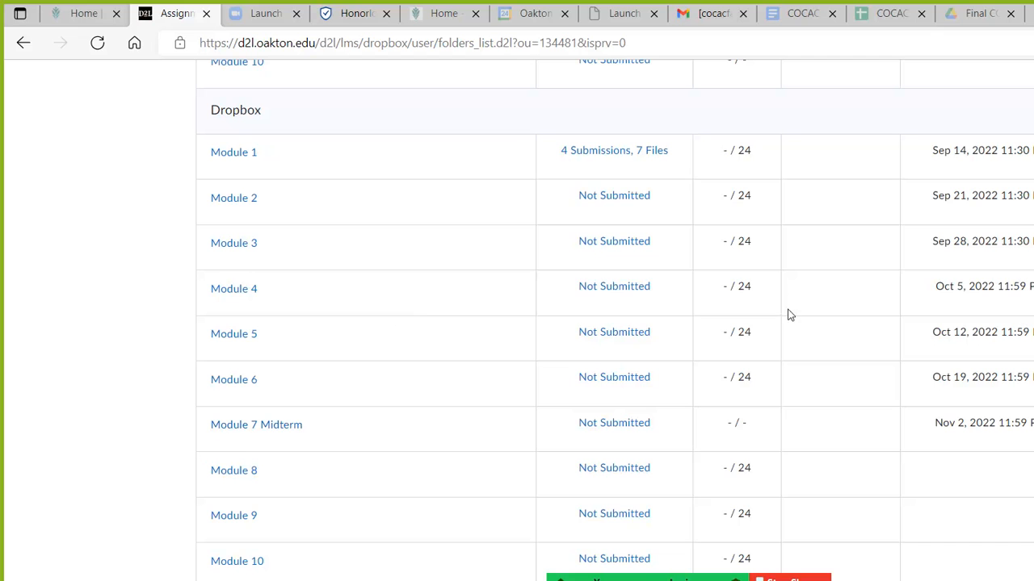
mouse_move(798, 342)
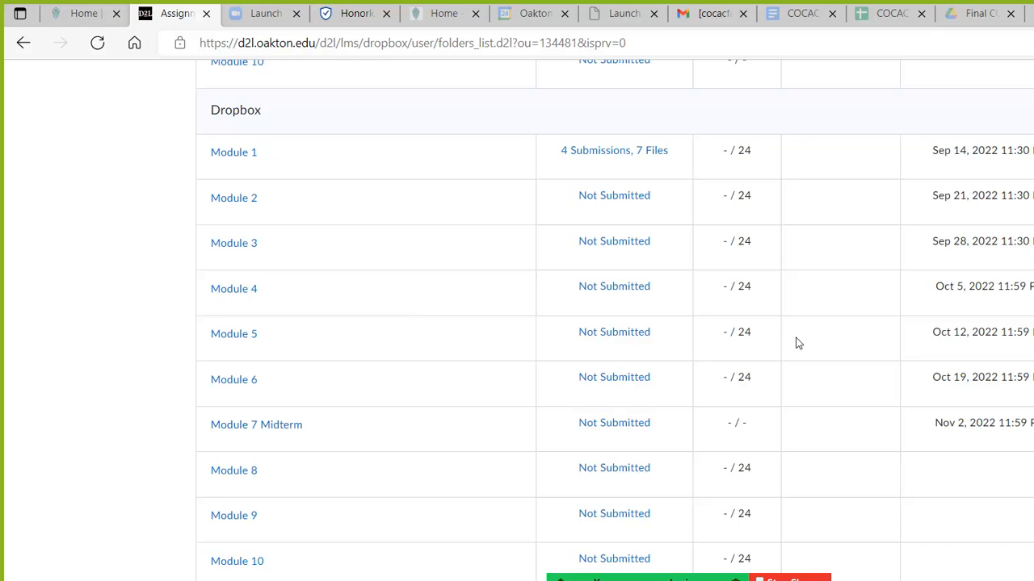
mouse_move(1029, 482)
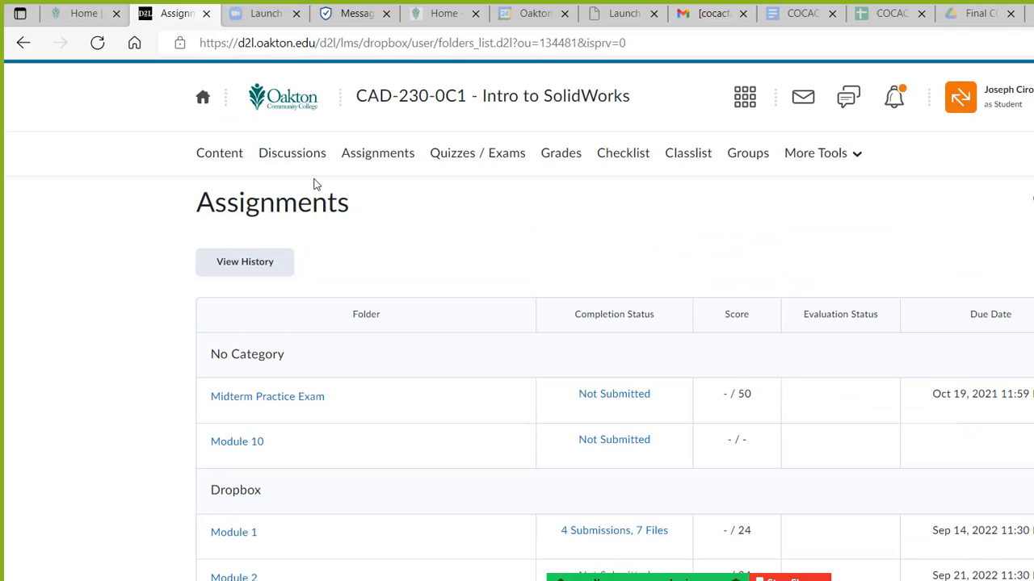
scroll("down", 3)
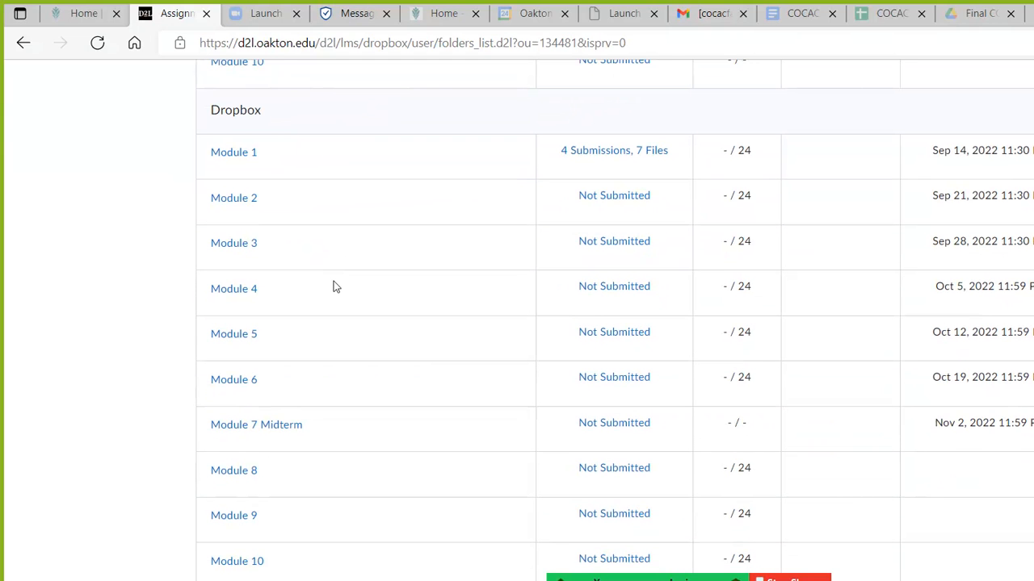
mouse_move(233, 470)
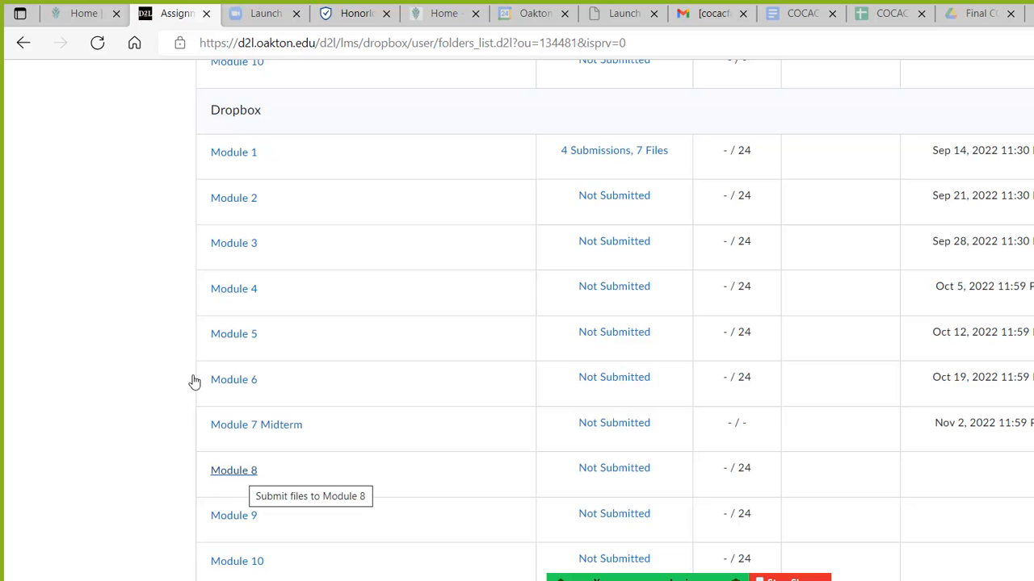
mouse_move(1027, 425)
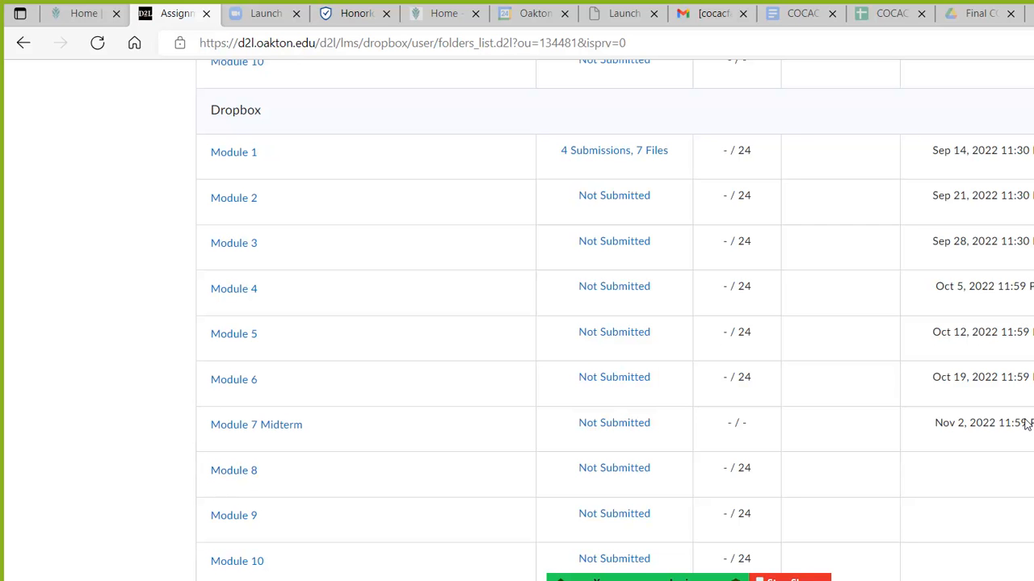
scroll("up", 3)
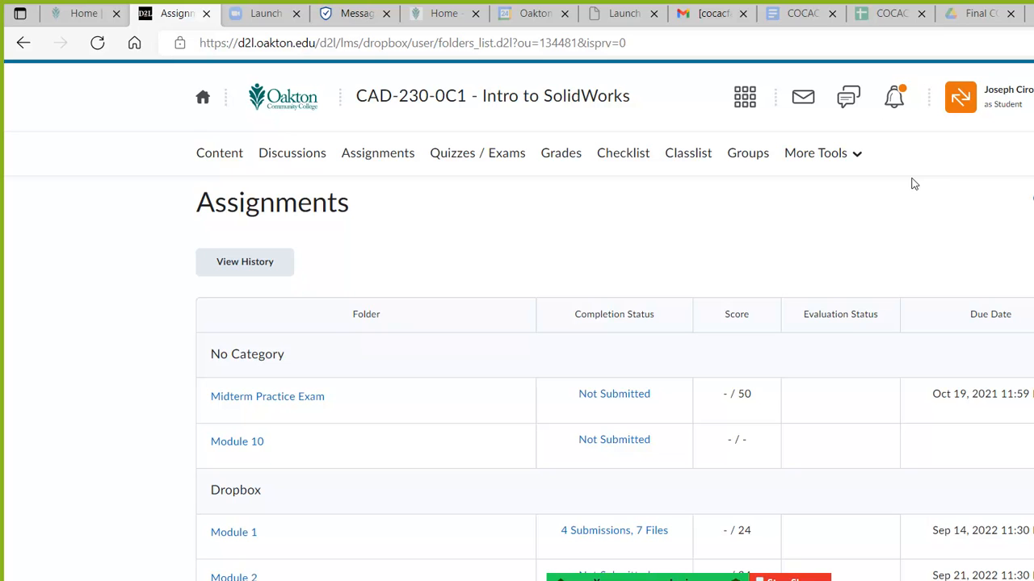
mouse_move(737, 226)
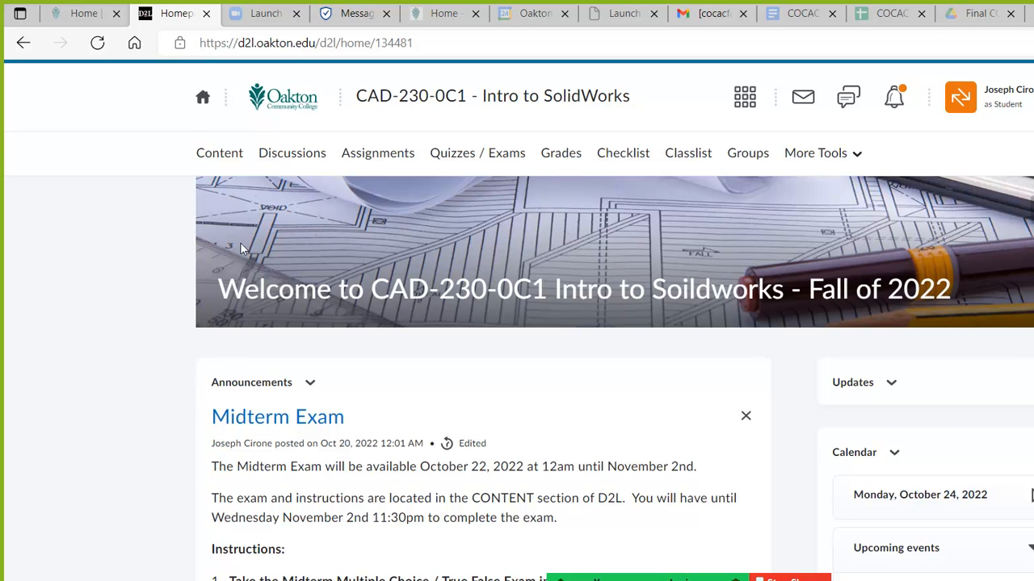
mouse_move(274, 444)
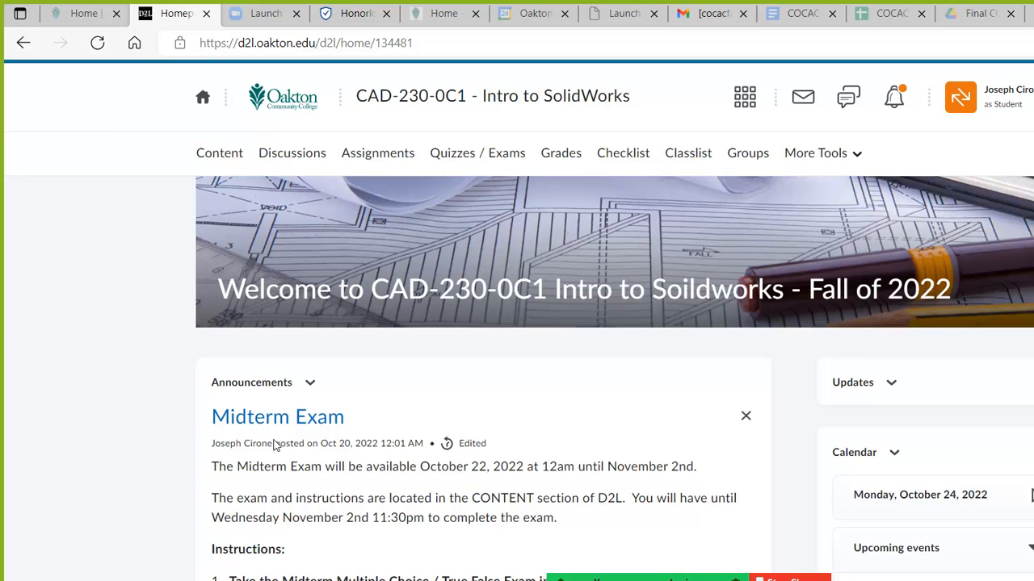
mouse_move(281, 172)
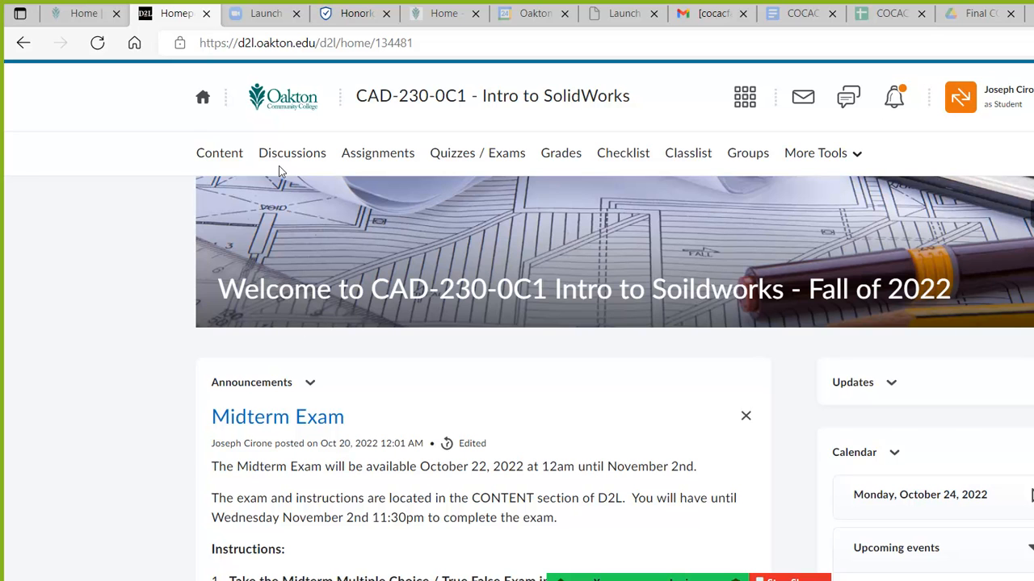
mouse_move(259, 396)
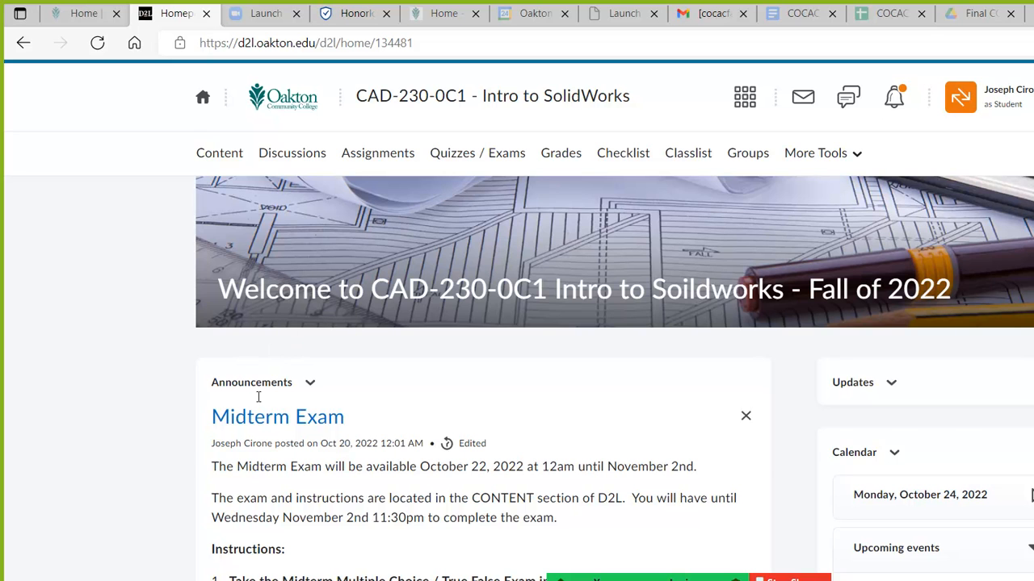
- Scroll the Announcements widget down to bring the Midterm Exam instructions into view
scroll("down", 3)
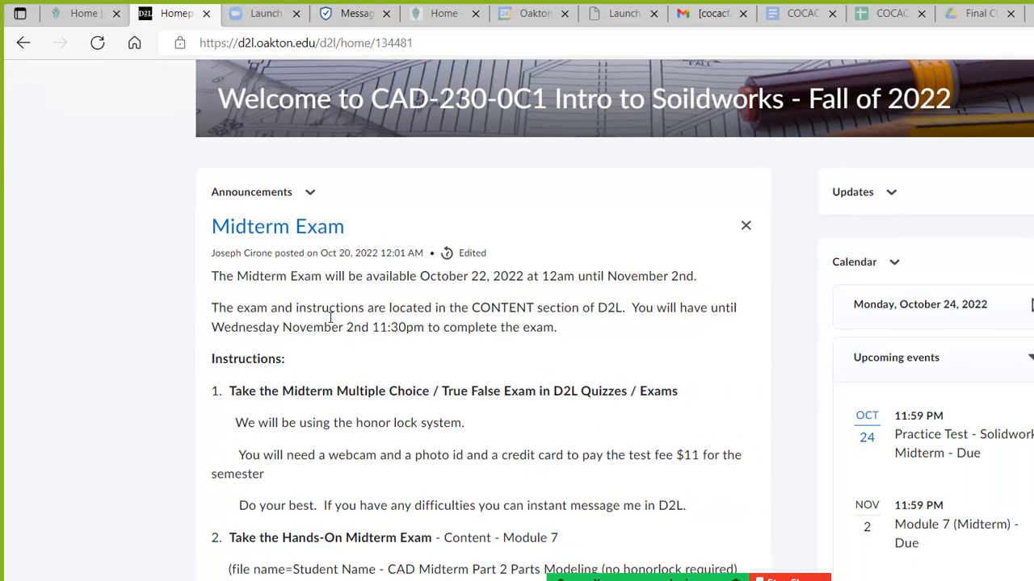
mouse_move(417, 326)
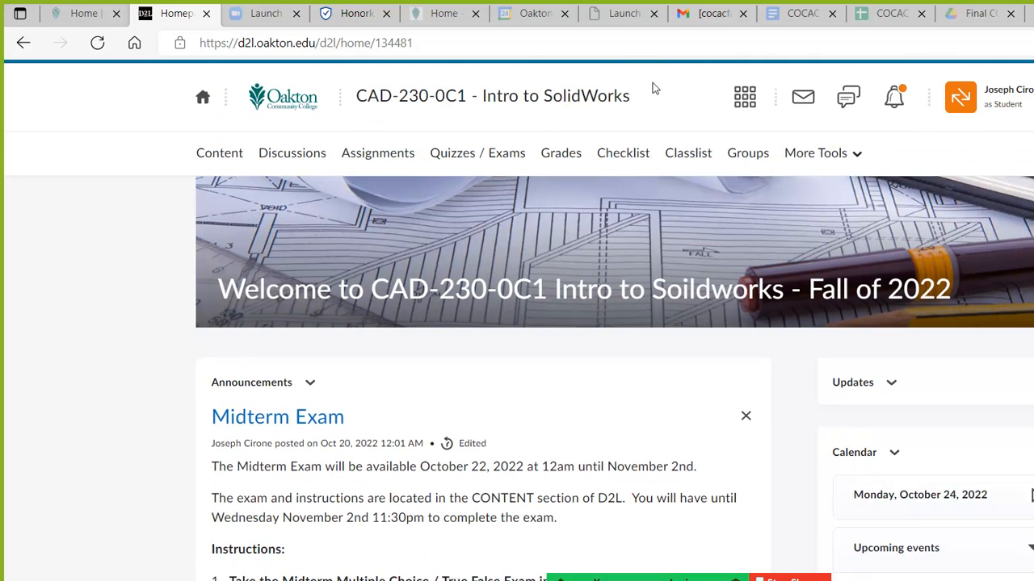
mouse_move(407, 439)
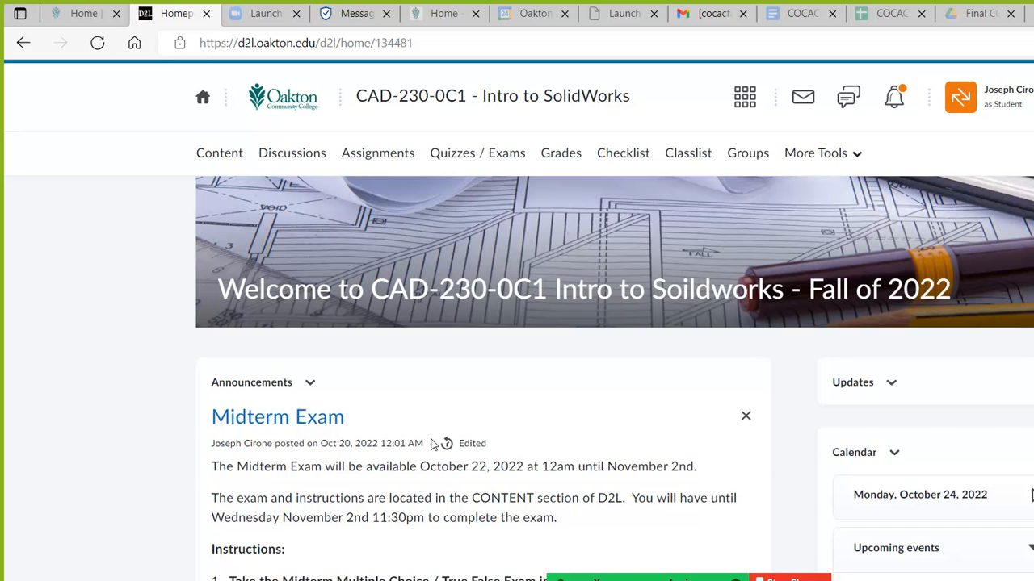
scroll("down", 3)
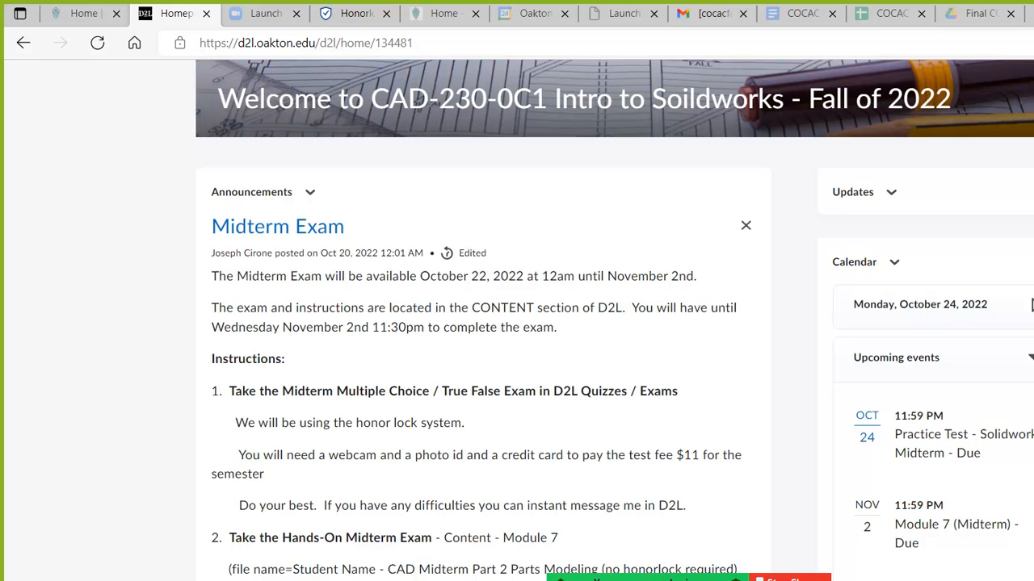
mouse_move(132, 349)
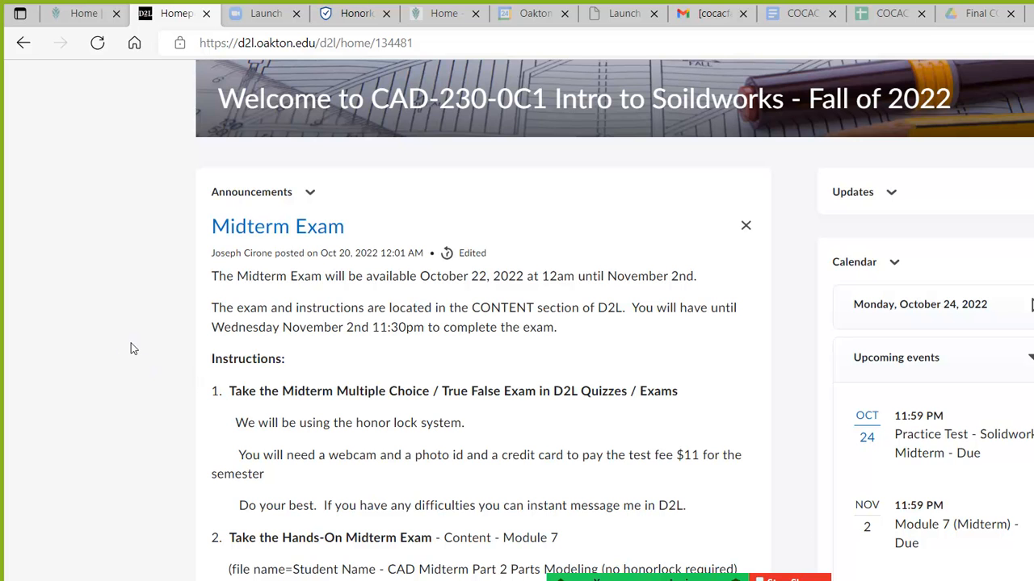